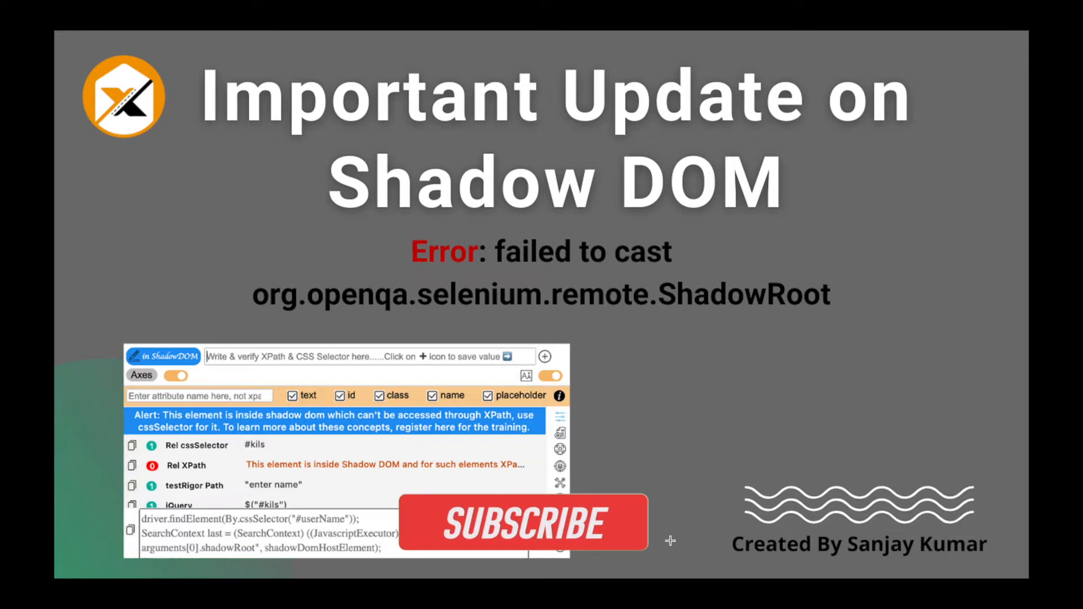
- Click into the current page and scroll down through it
left_click(522, 523)
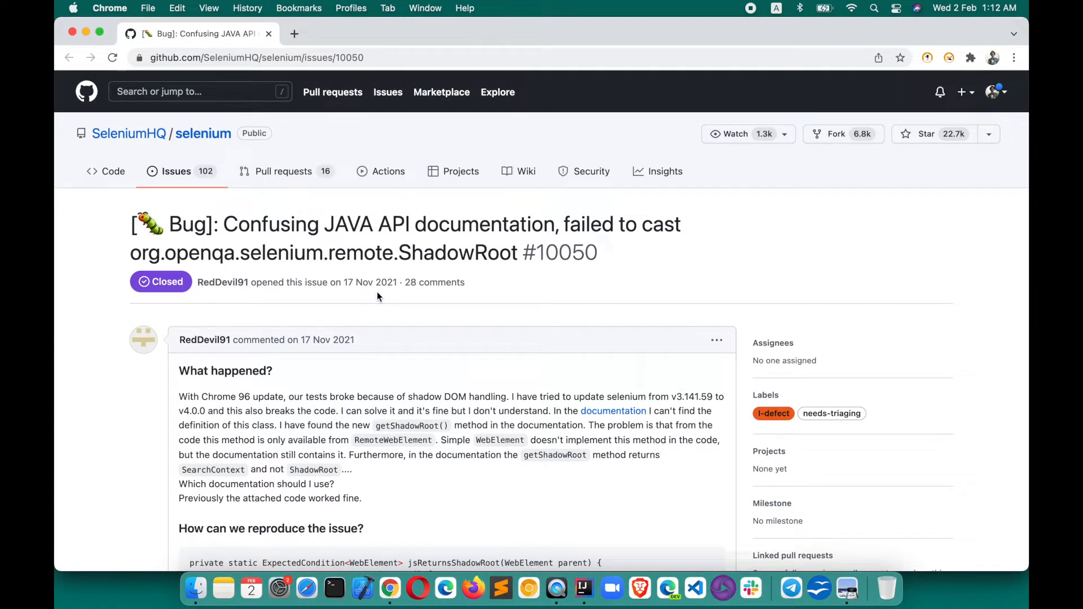
scroll("down", 3)
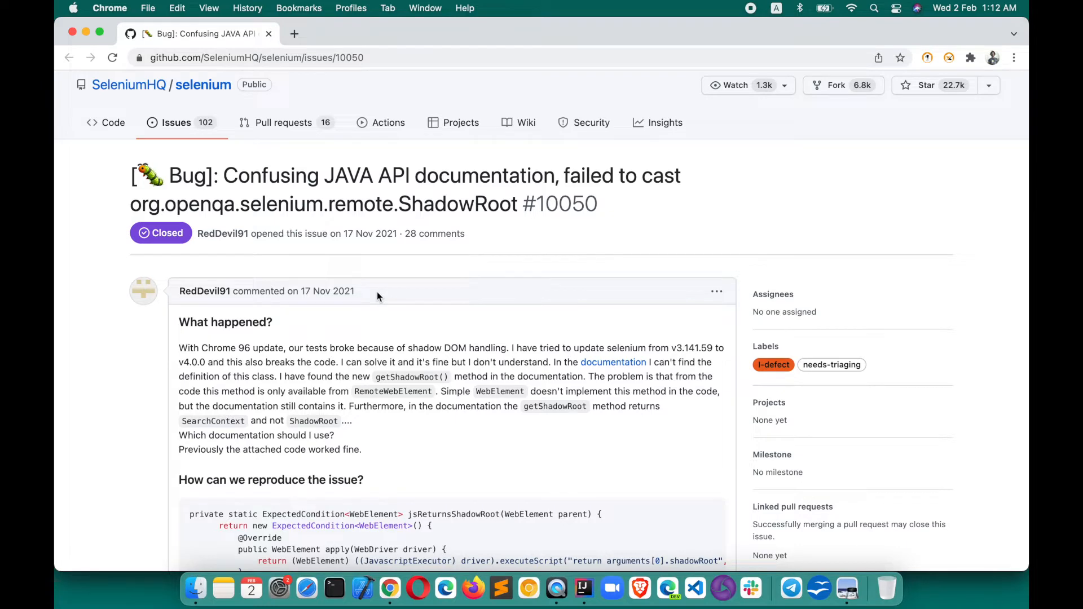
scroll("down", 3)
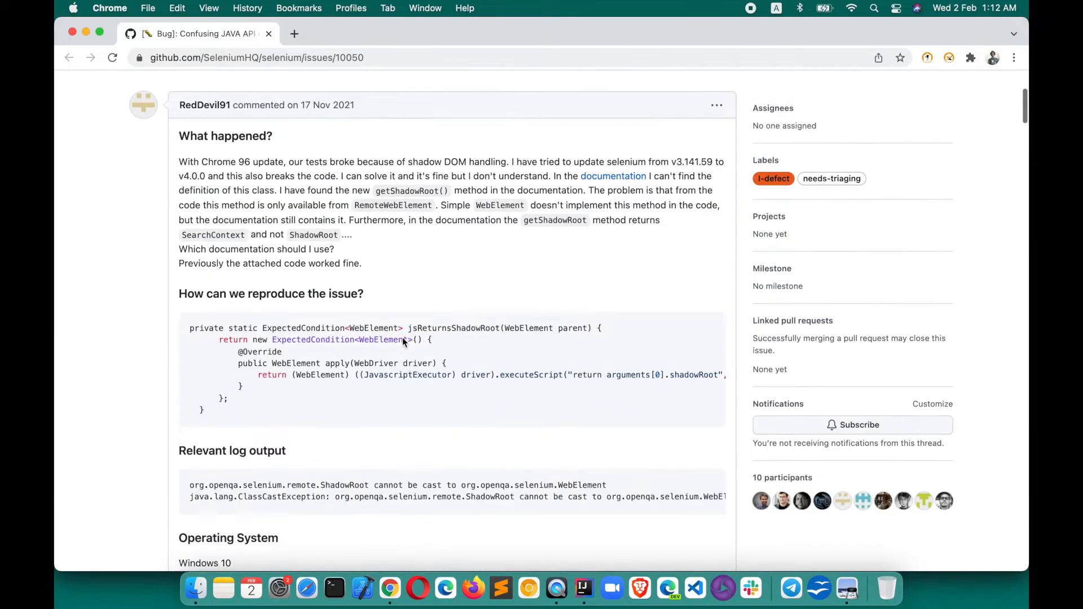
scroll("down", 3)
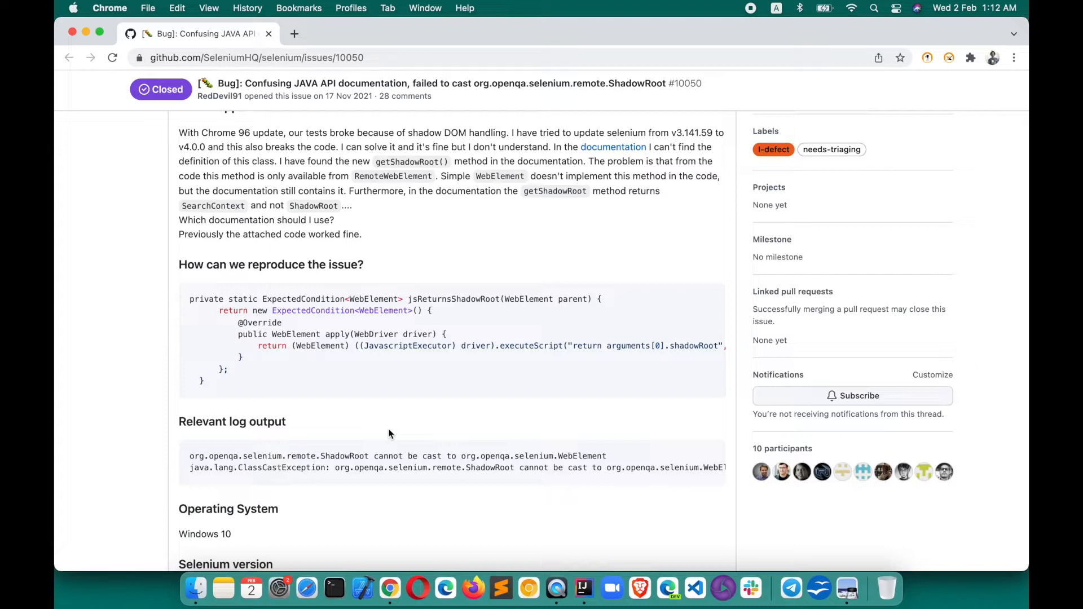
scroll("down", 3)
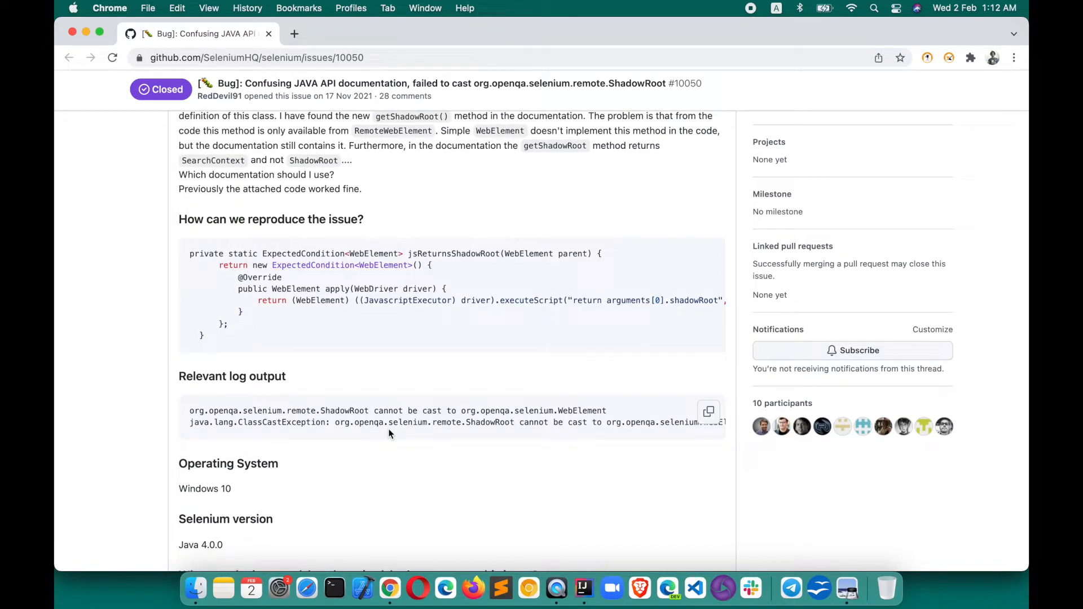
scroll("down", 3)
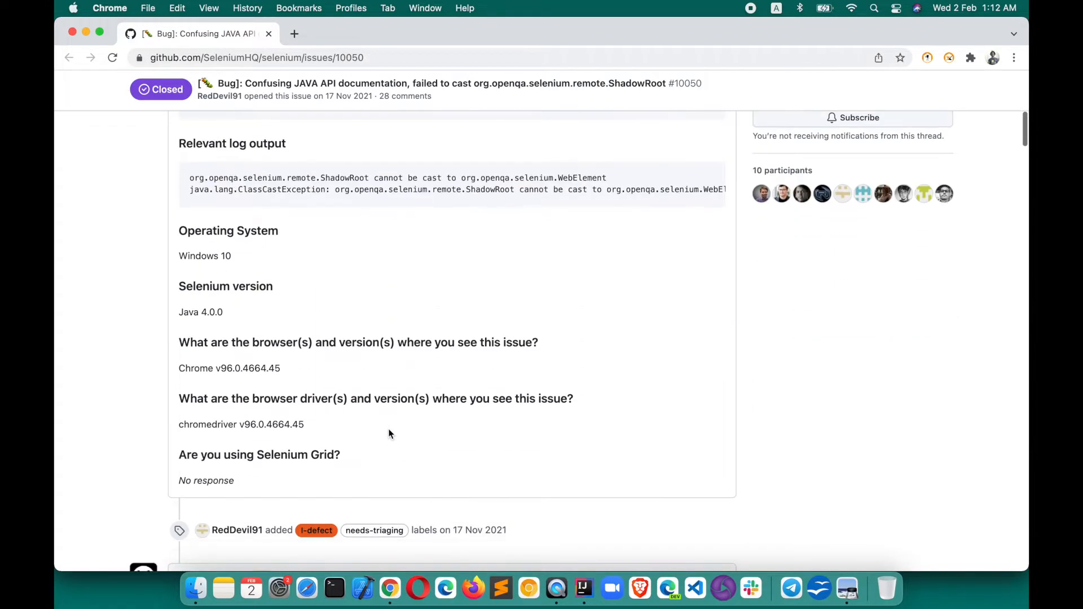
scroll("down", 3)
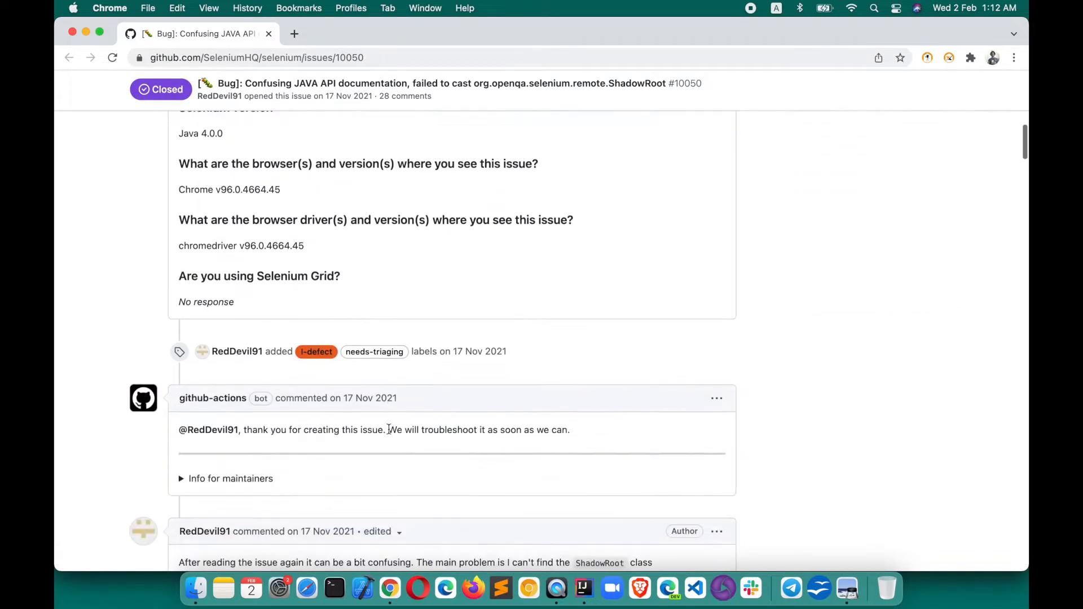
scroll("down", 3)
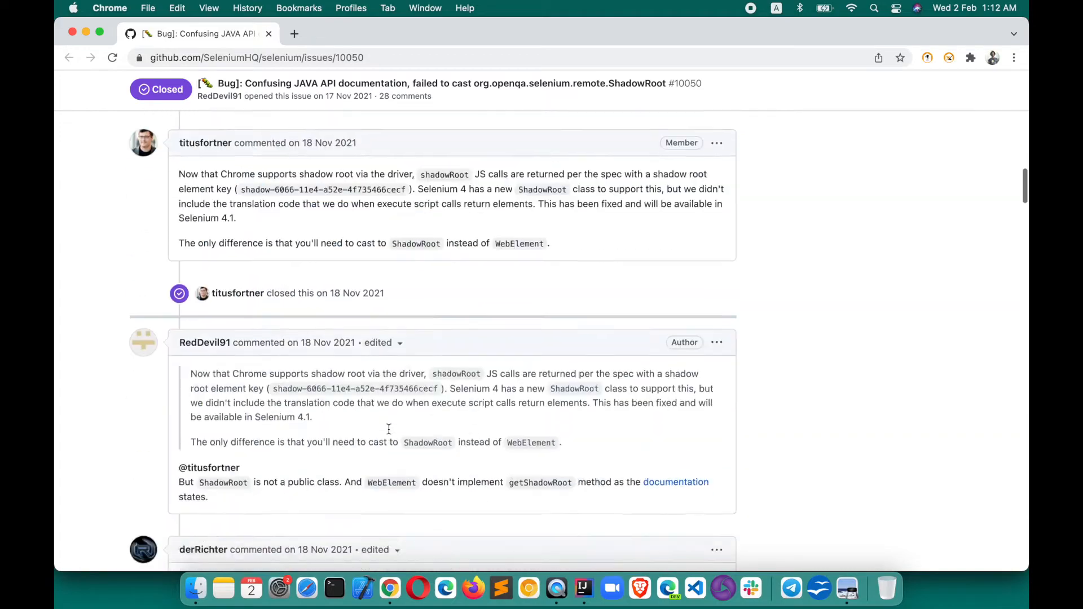
scroll("down", 3)
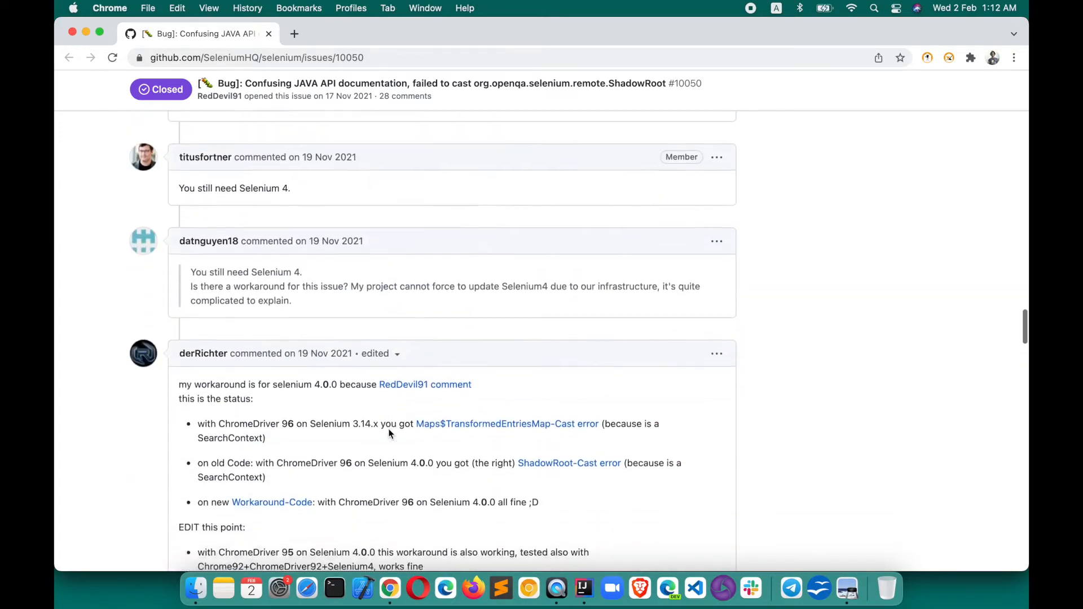
scroll("down", 3)
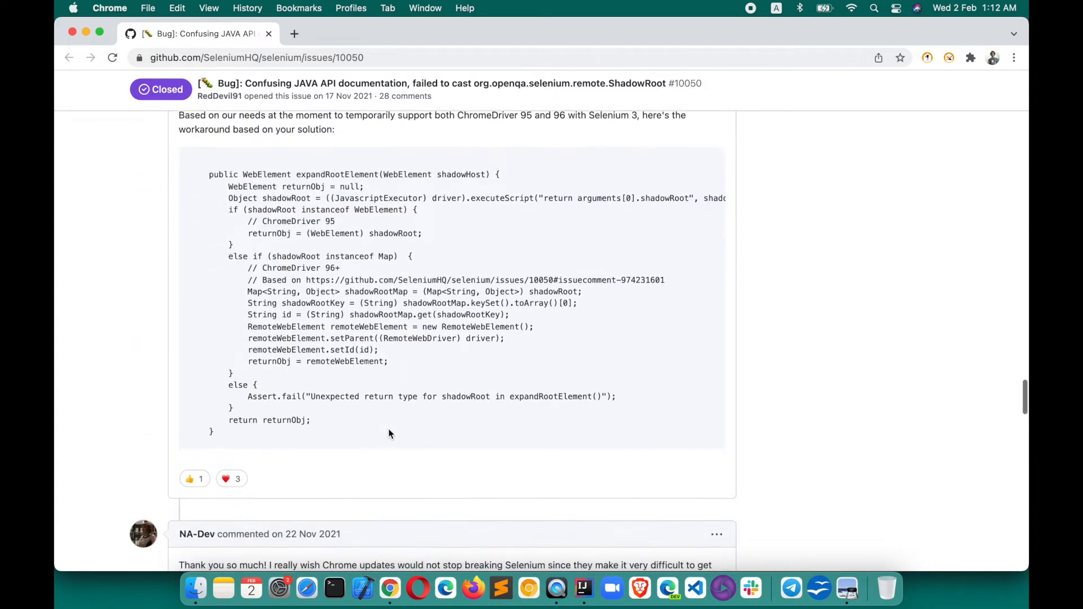
scroll("down", 3)
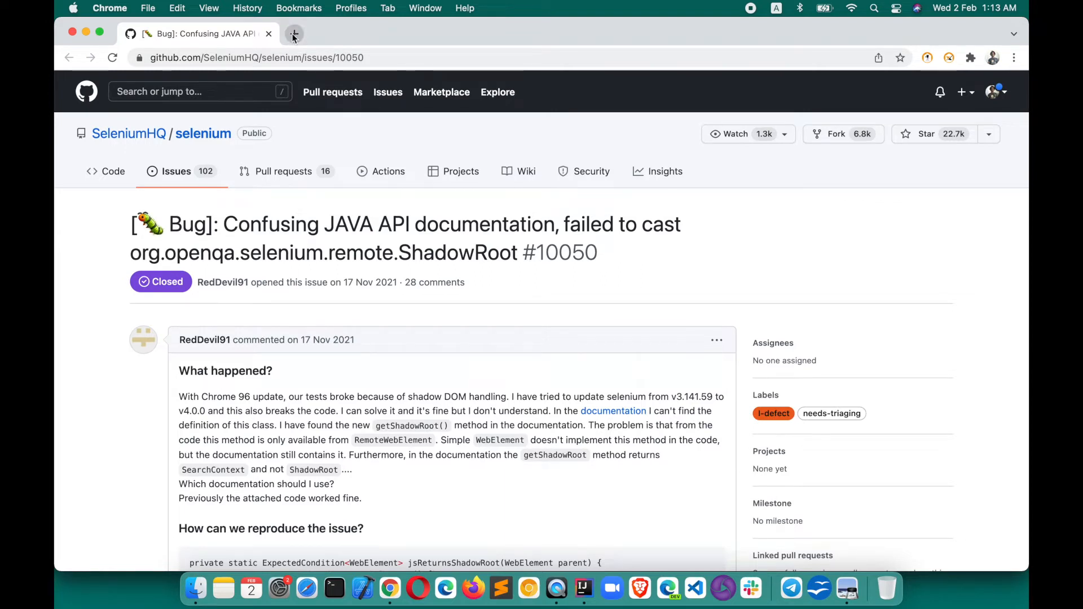
mouse_move(293, 35)
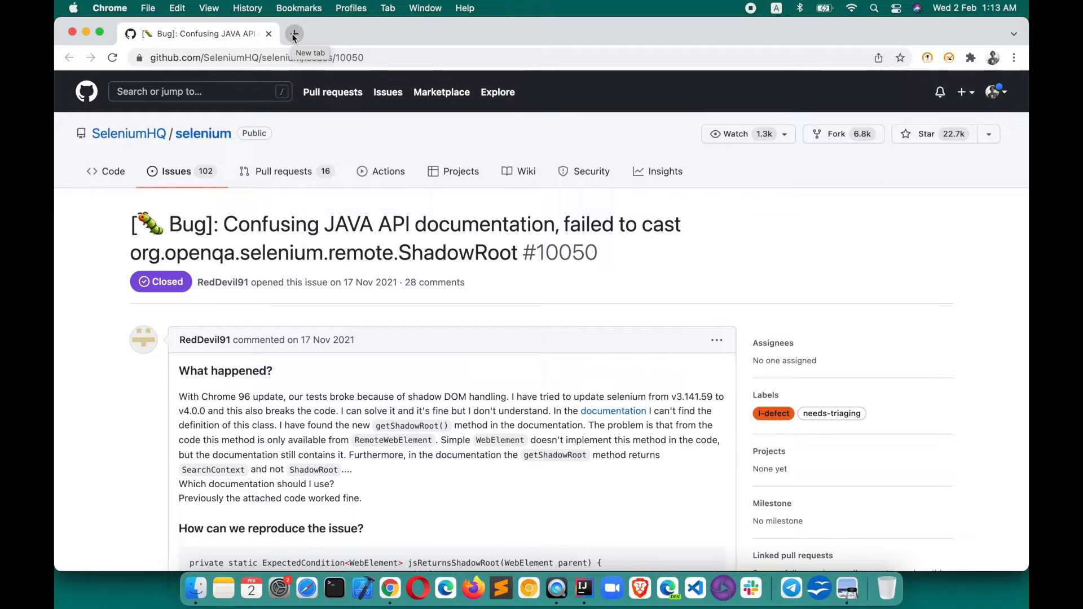
- Open selectorshub.com in a new tab and go to More > XPath Practice Page
left_click(294, 34)
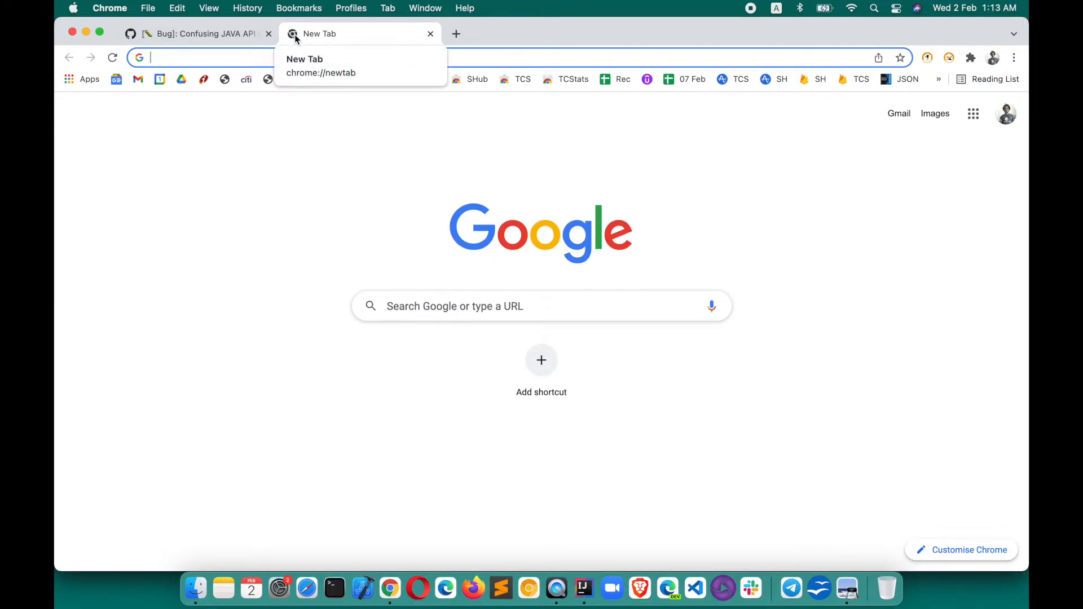
type("selectorshub.com")
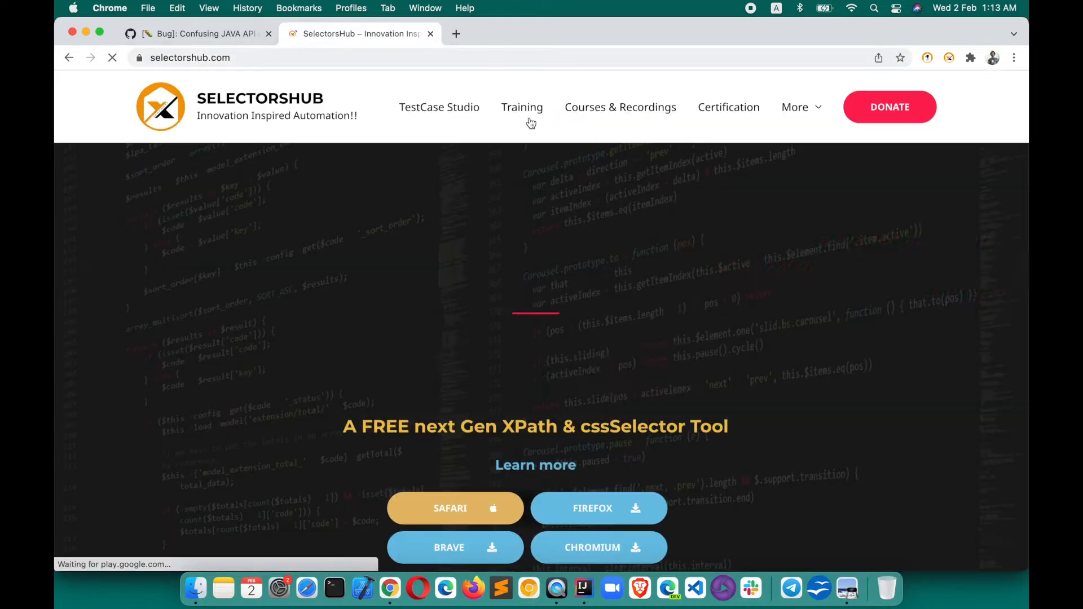
left_click(795, 107)
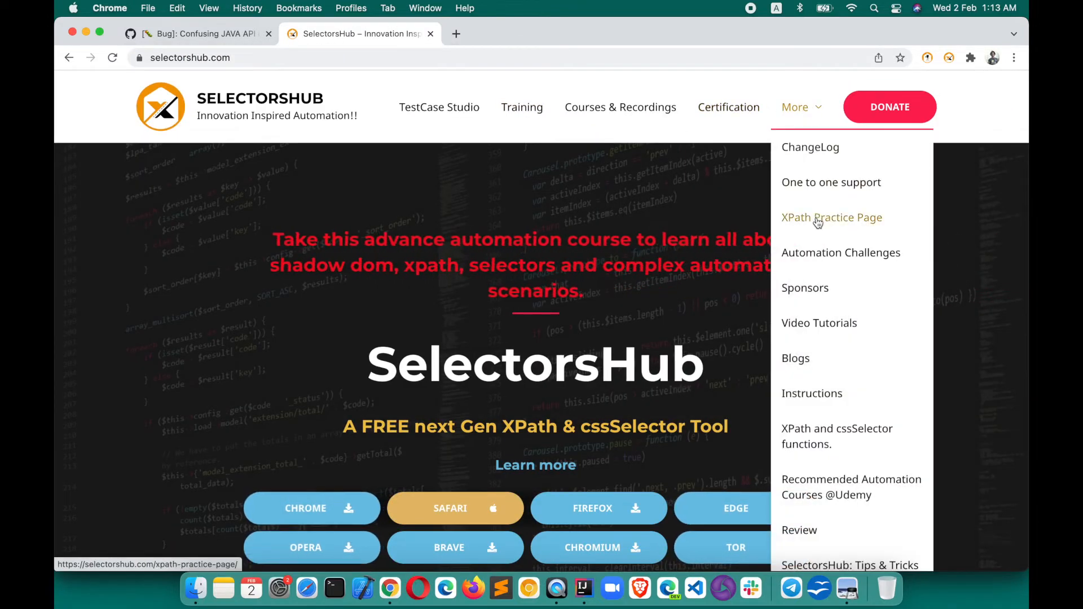
left_click(831, 217)
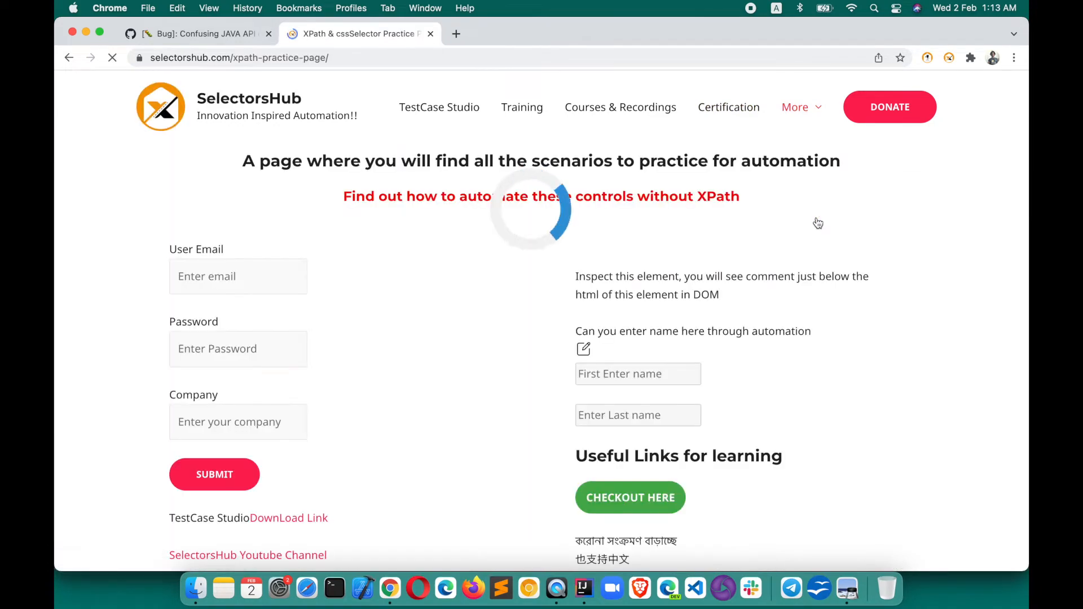
- Scroll to the UserName field and inspect it in DevTools
scroll("down", 3)
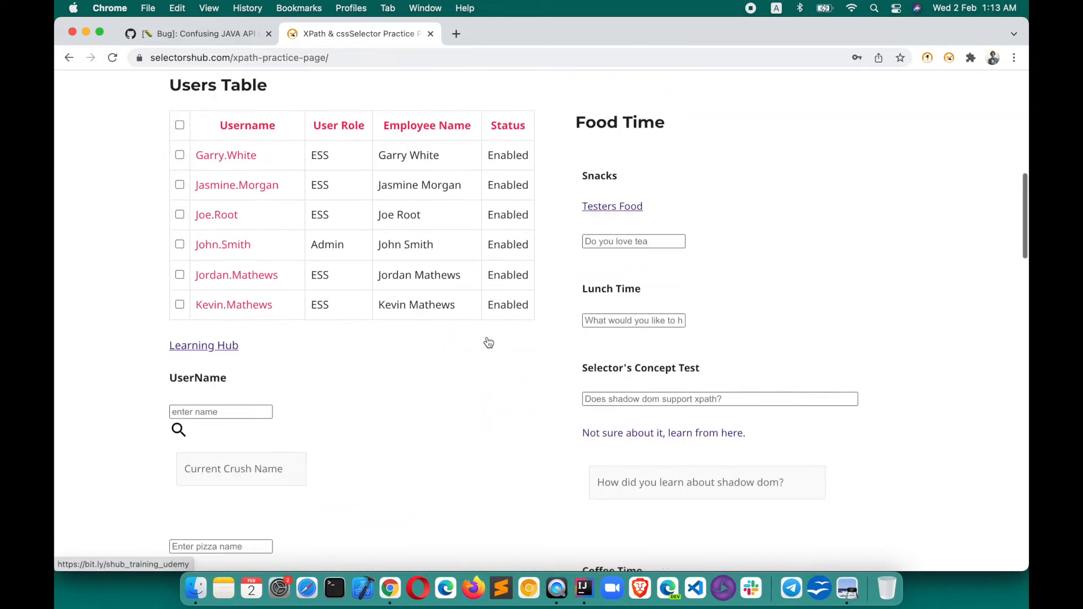
scroll("down", 3)
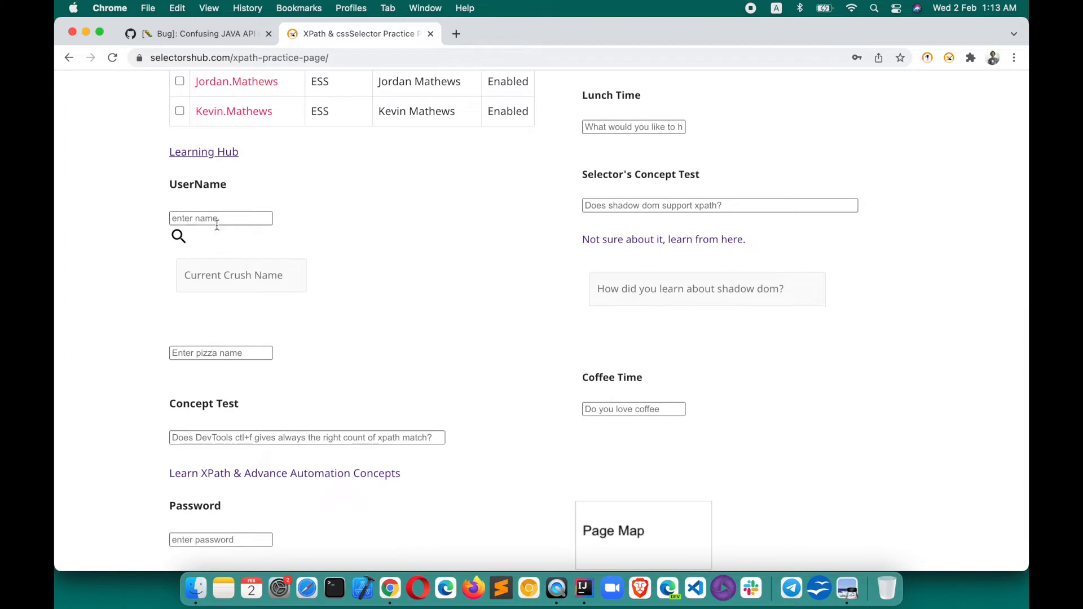
right_click(212, 219)
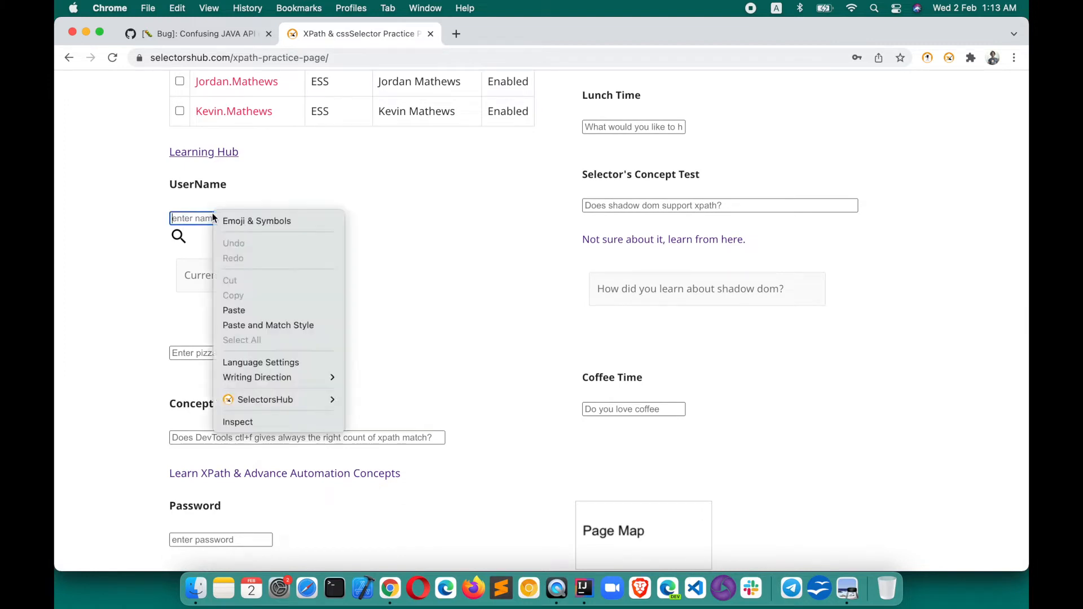
left_click(248, 425)
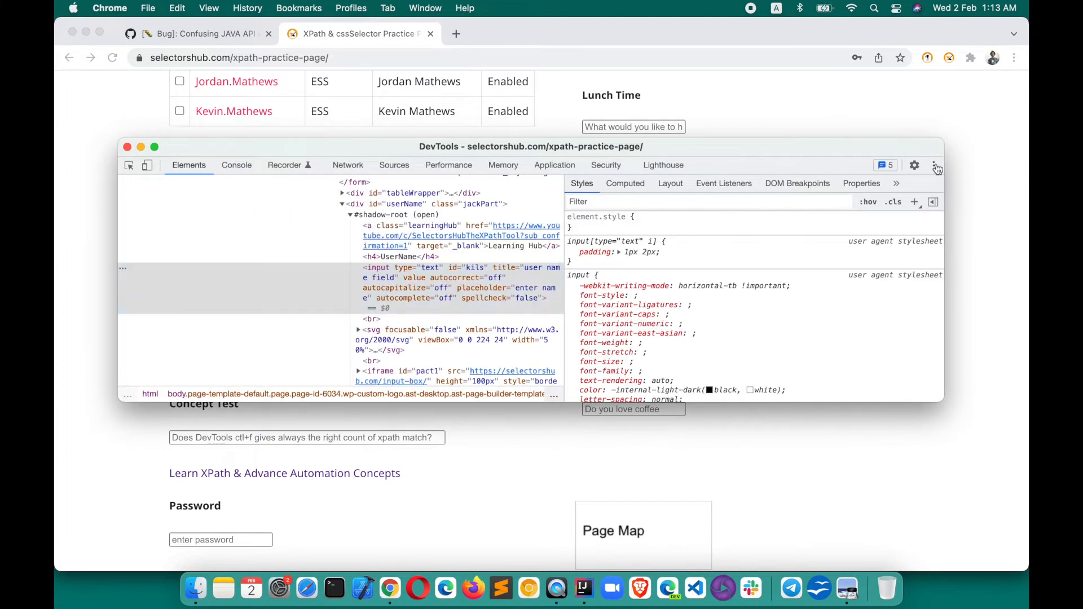
- Dock DevTools at the bottom and copy SelectorsHub's shadow DOM snippet for #kils
left_click(937, 168)
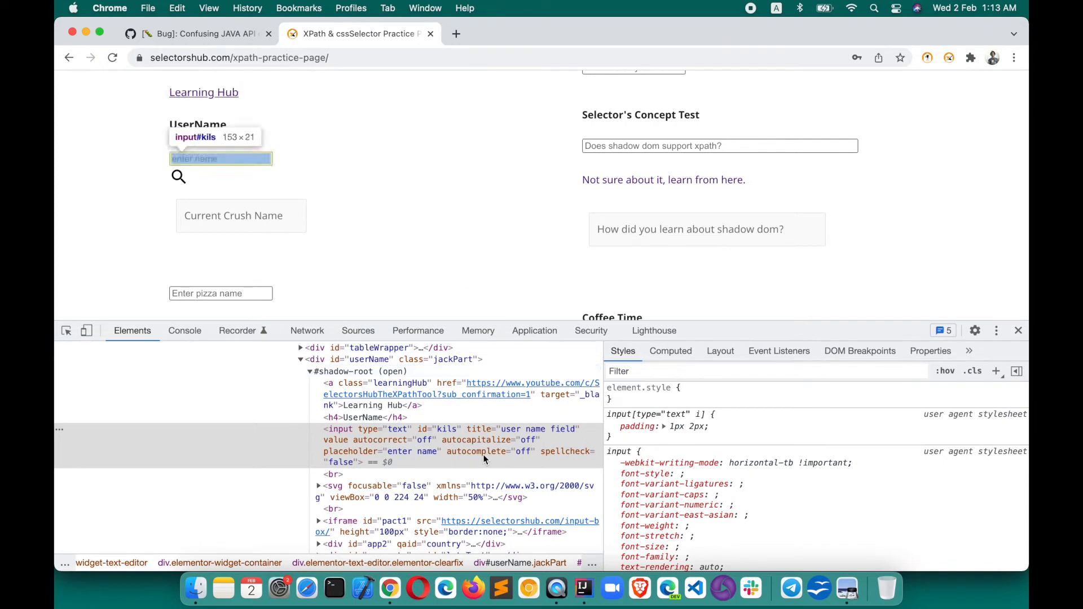
mouse_move(414, 223)
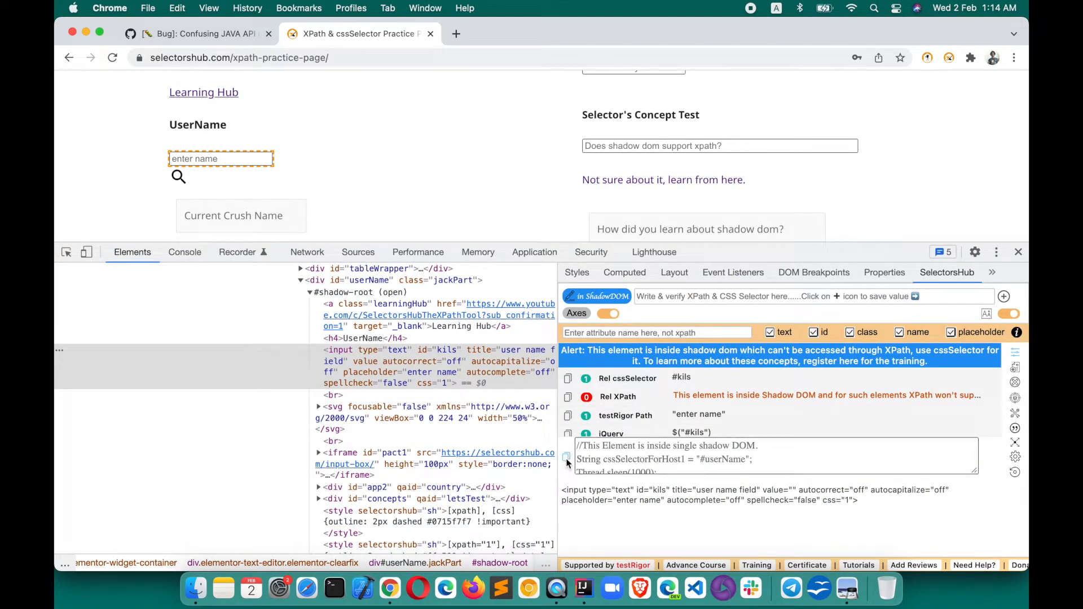
left_click(584, 588)
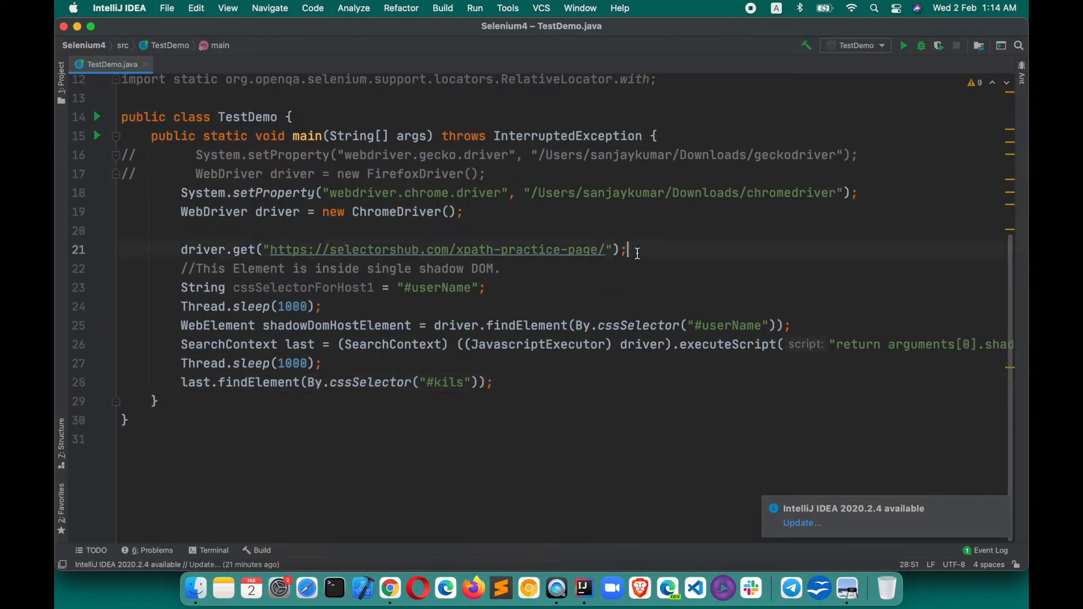
- Add a blank line after driver.get and retype line 27's SearchContext as WebElement
key("Enter")
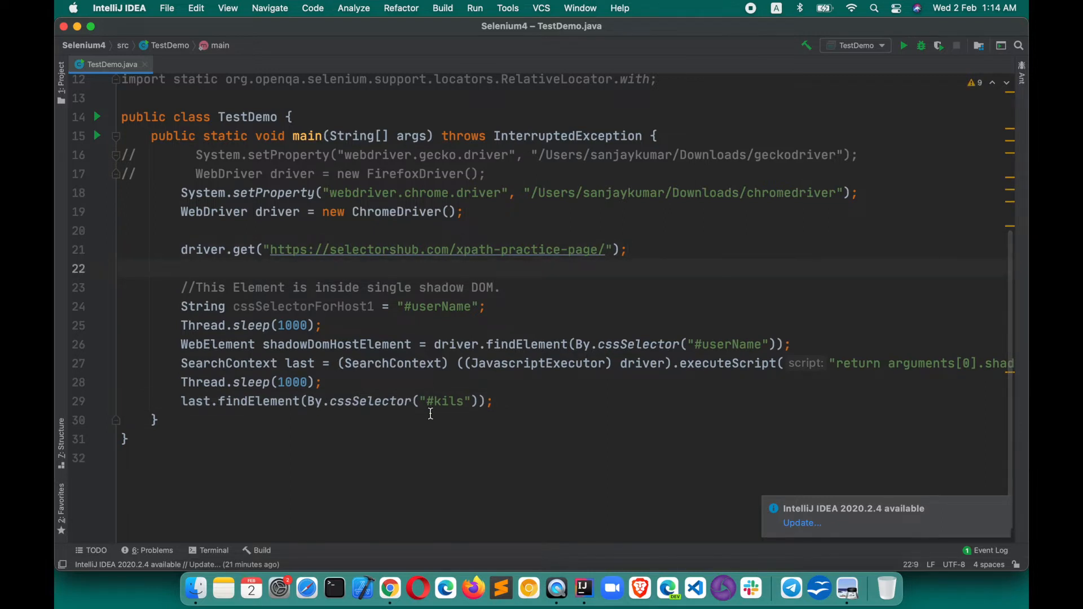
double_click(228, 363)
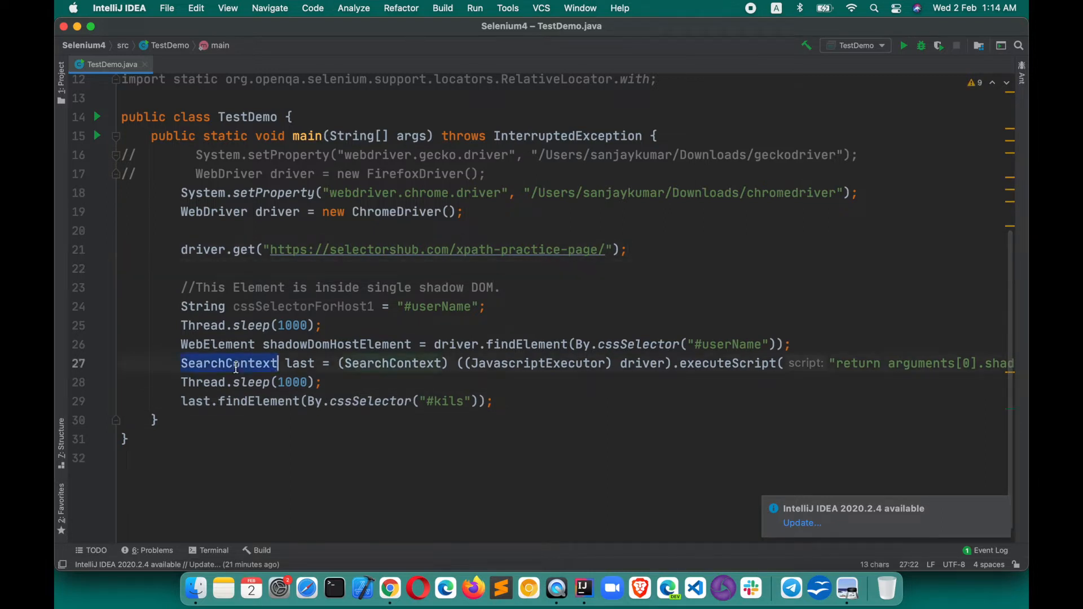
type("WebEleme")
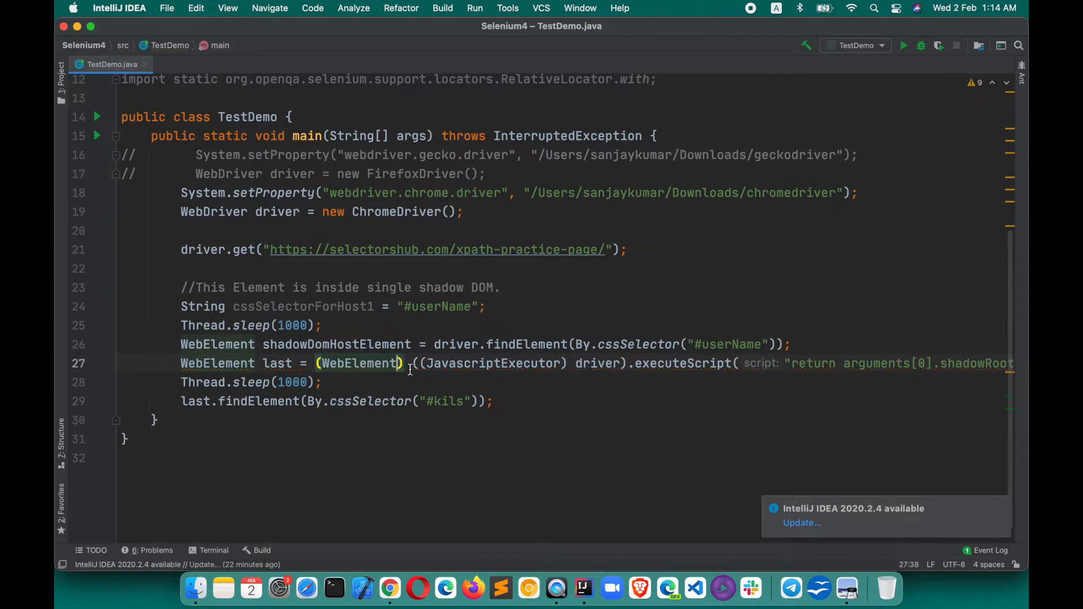
mouse_move(538, 377)
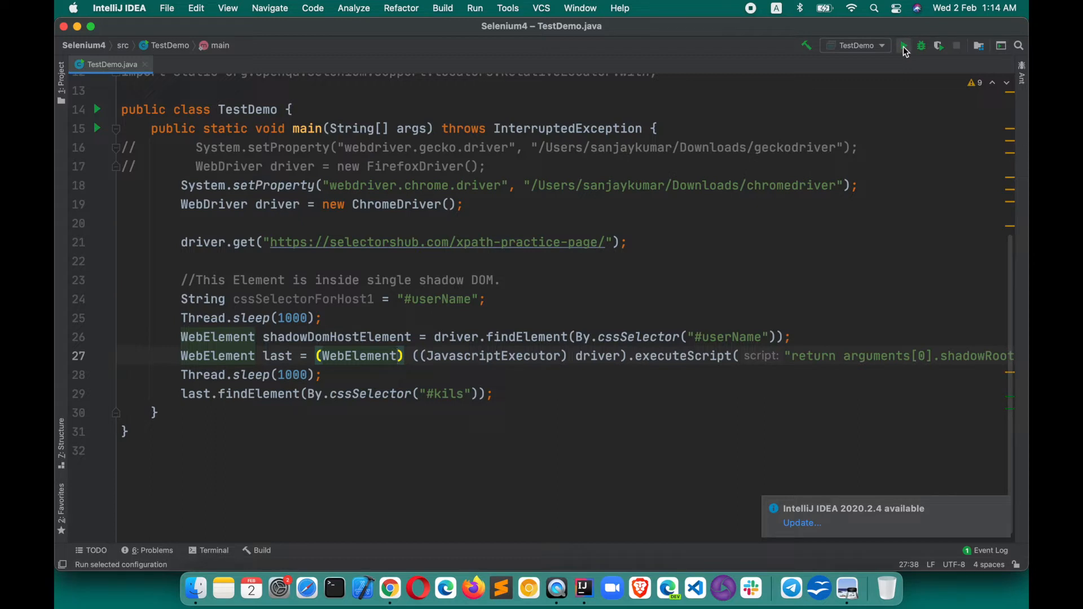
left_click(904, 46)
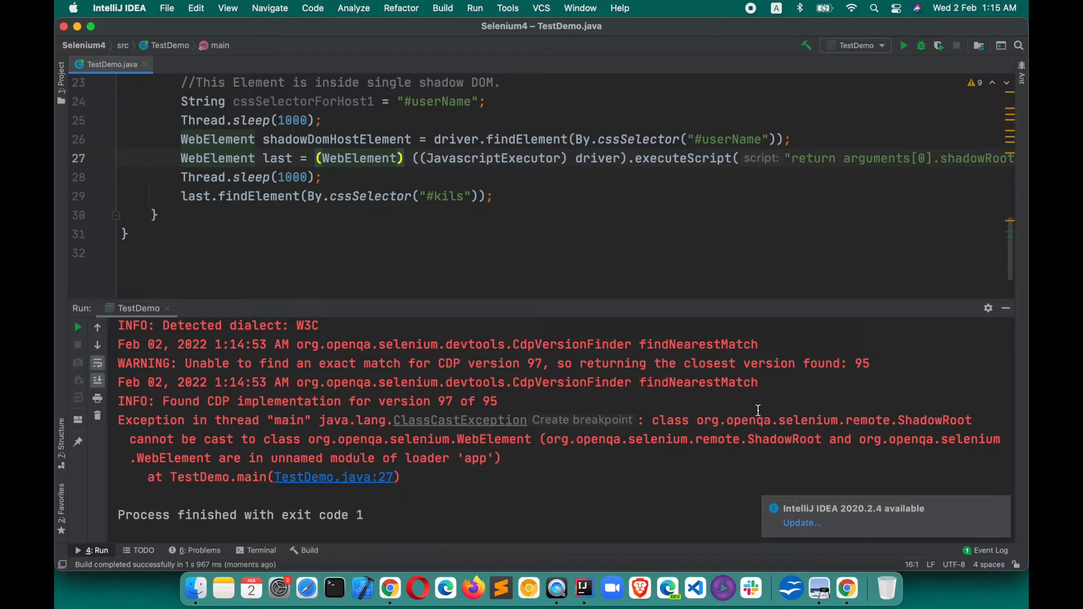
mouse_move(544, 421)
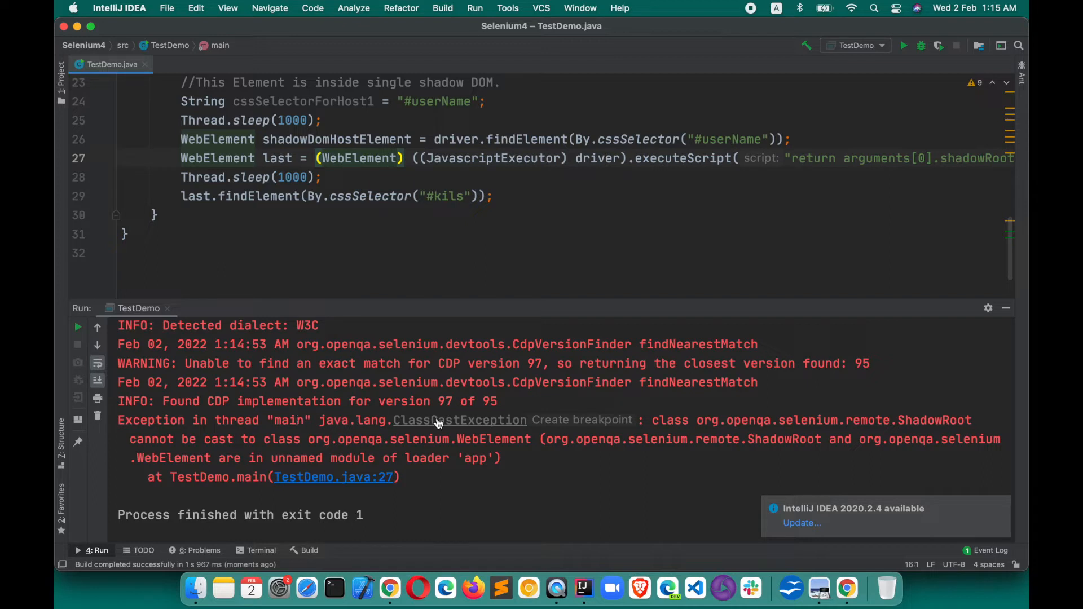
mouse_move(378, 420)
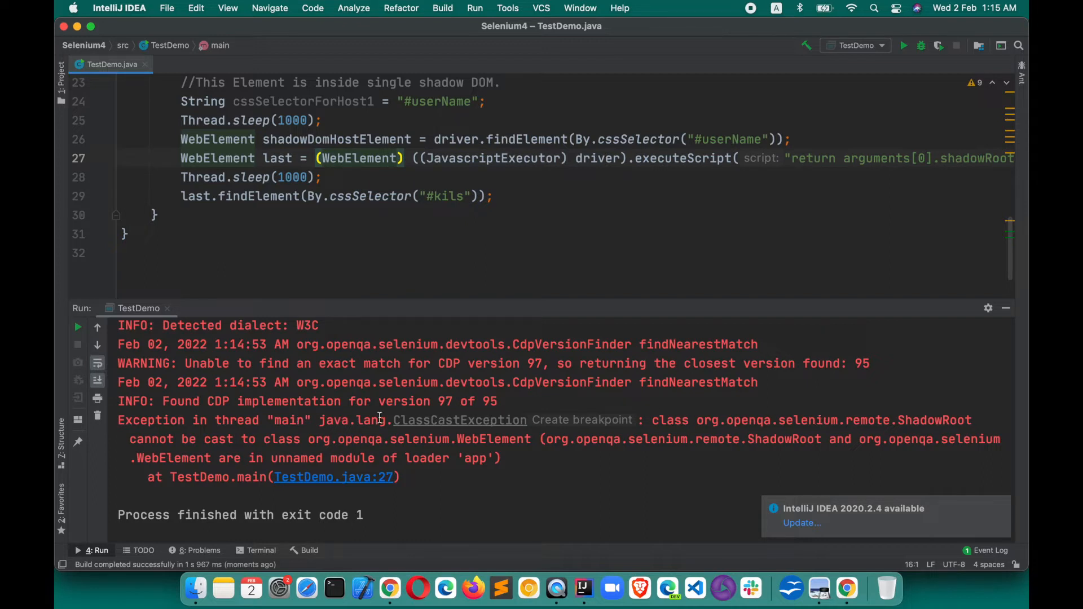
mouse_move(311, 441)
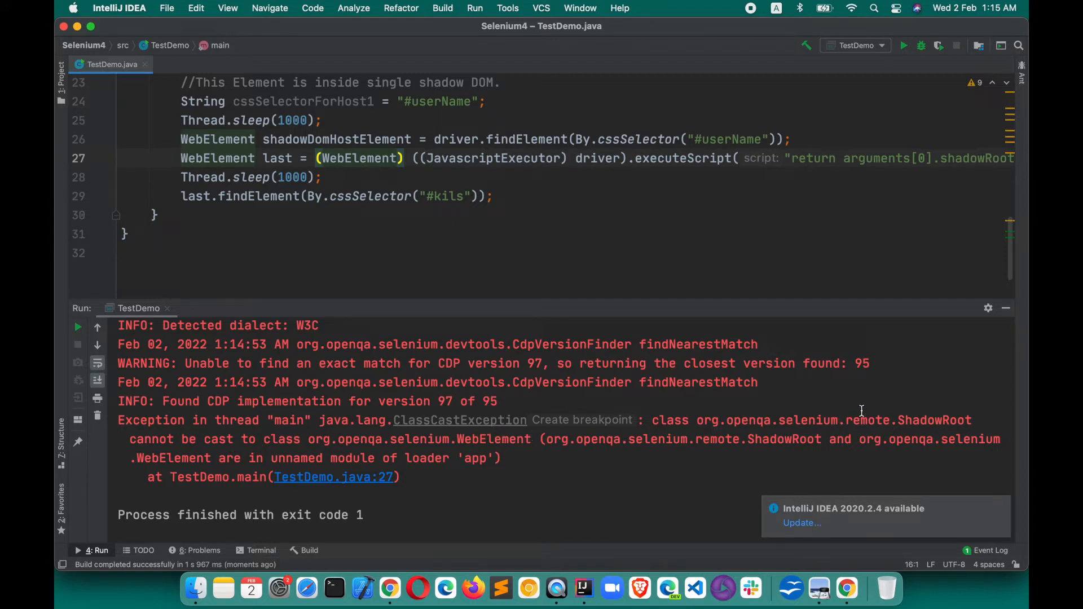
mouse_move(860, 408)
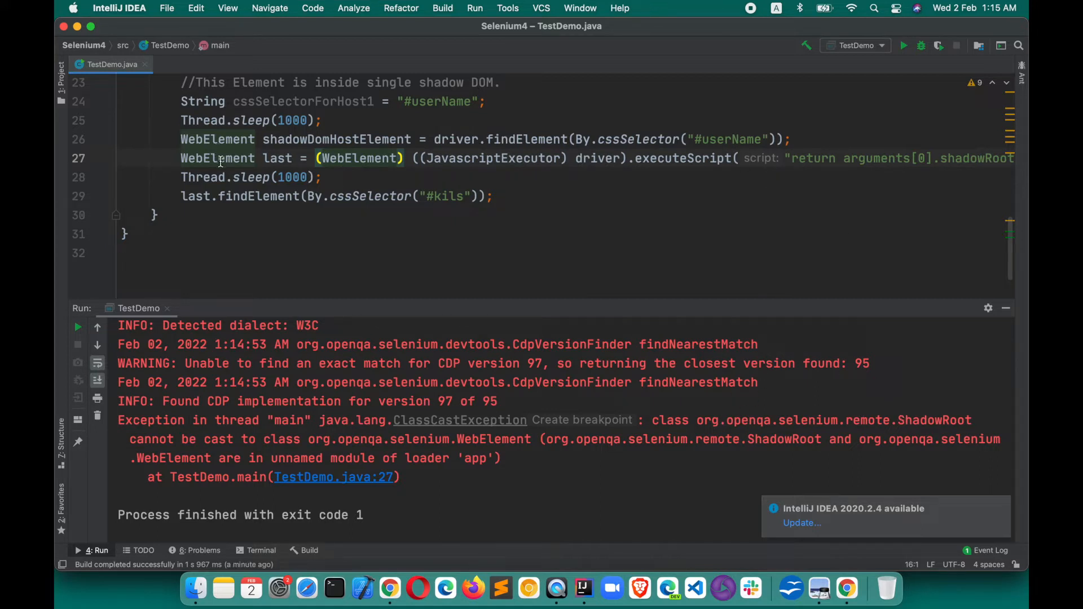
- Swap the WebElement cast for SearchContext via autocomplete and retype the declaration as SearchContext
double_click(359, 159)
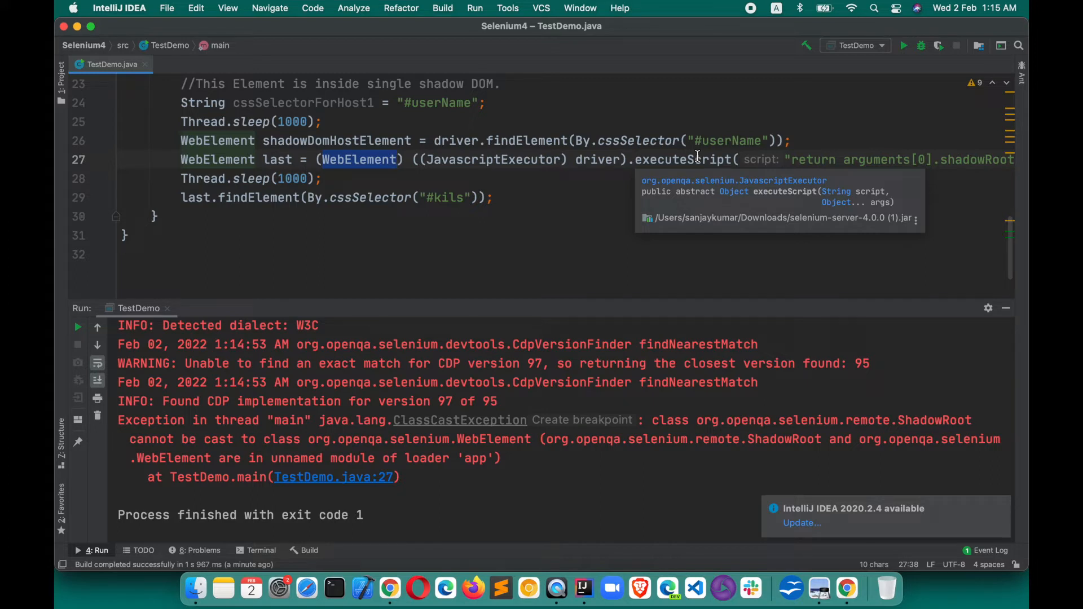
type("S")
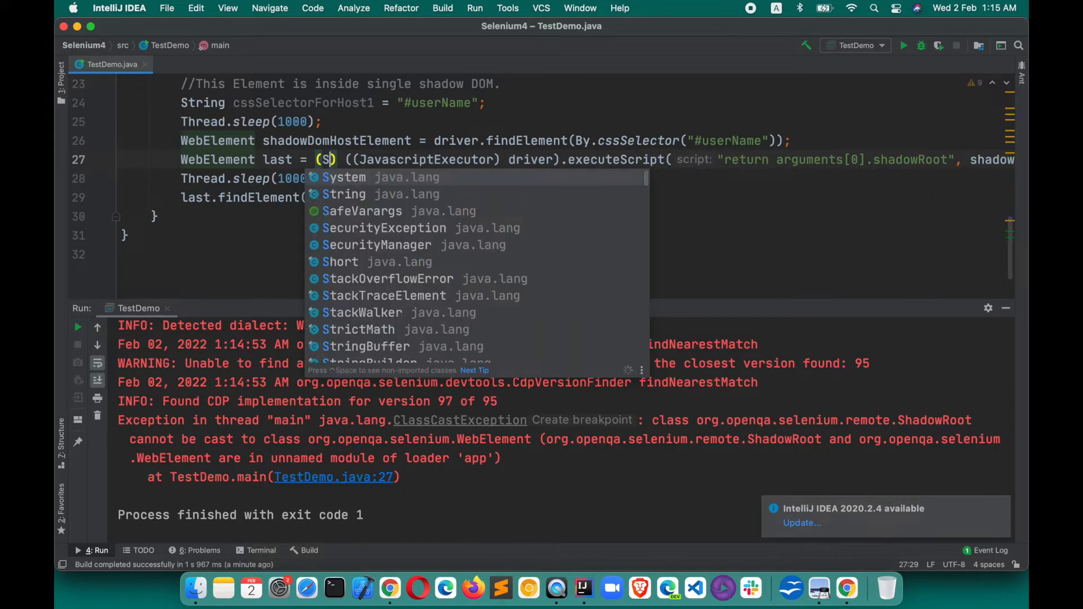
left_click(344, 194)
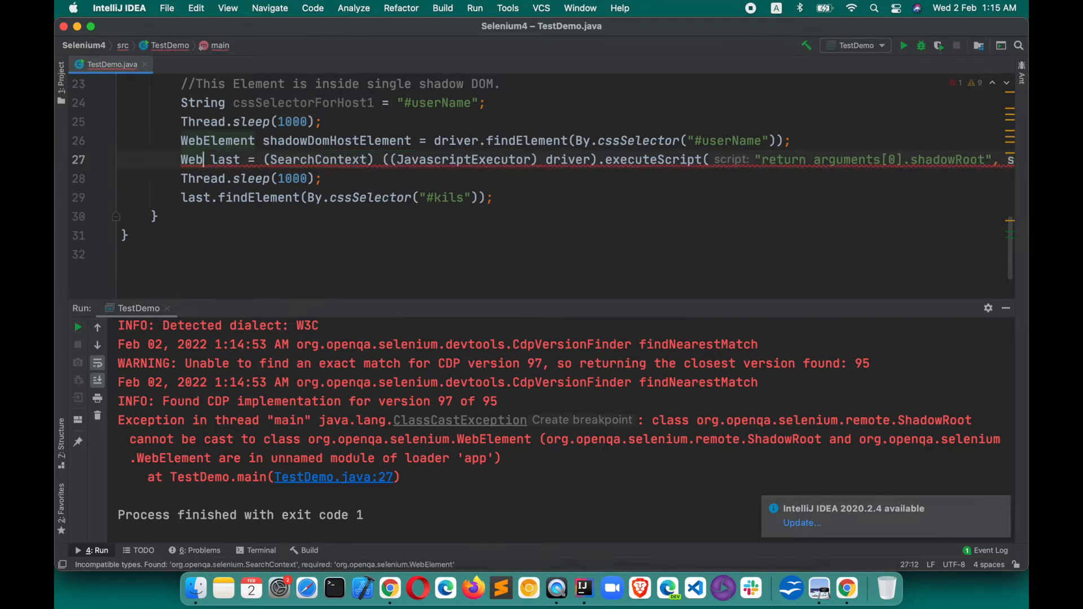
type("SearchContext")
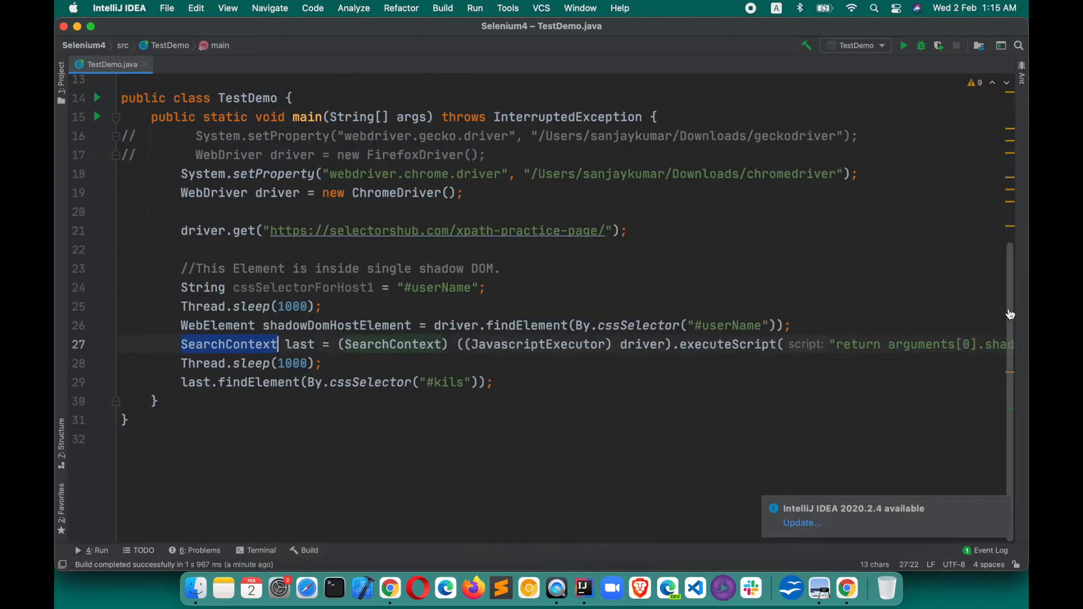
left_click(157, 401)
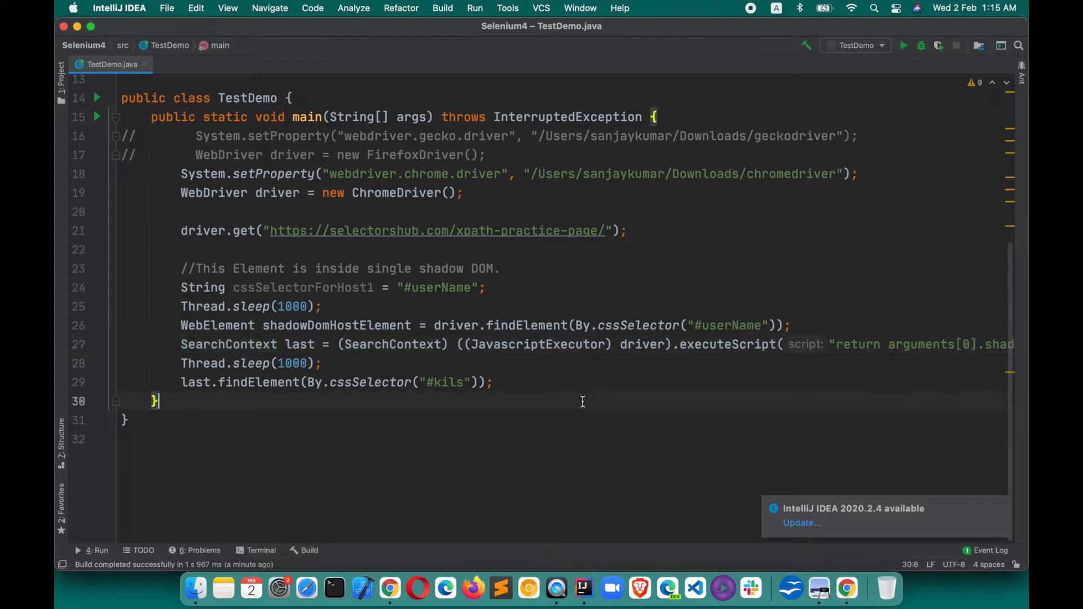
mouse_move(478, 417)
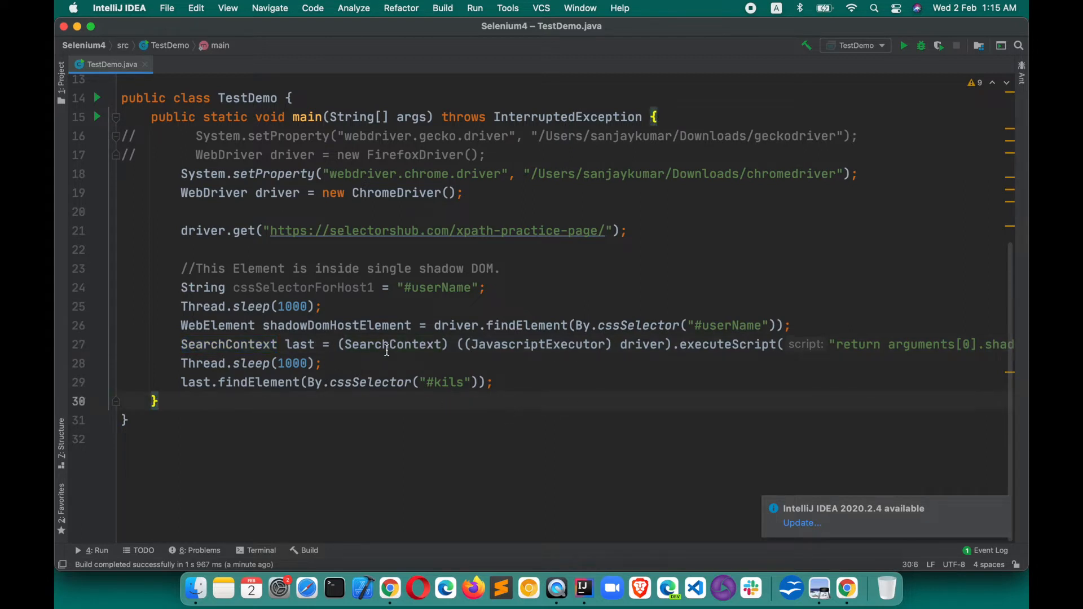
mouse_move(392, 350)
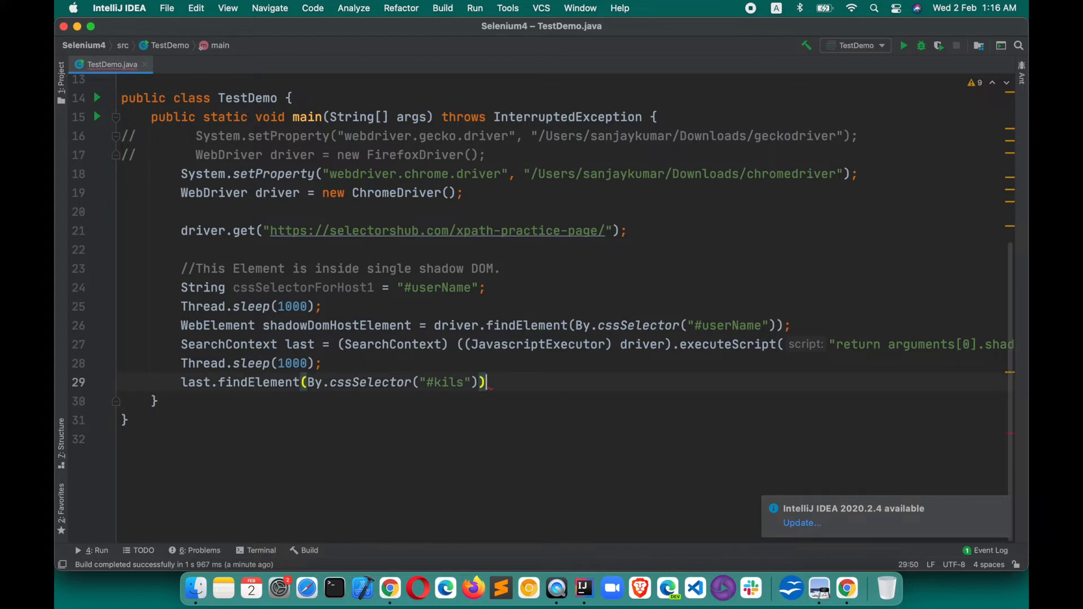
type(".sendKeys(\"selectorshub@\");")
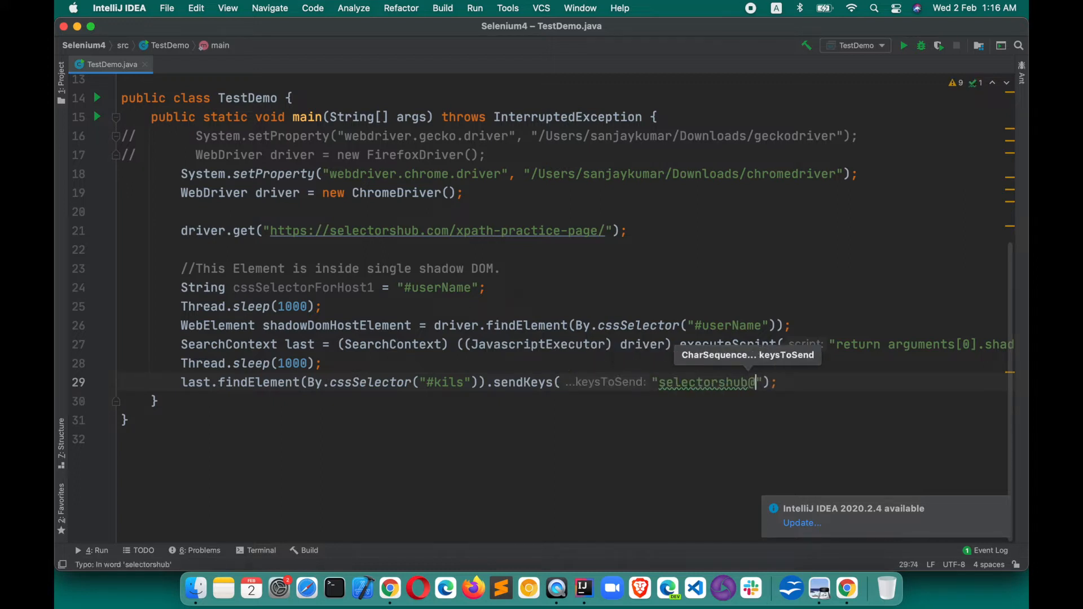
type("gmail.com")
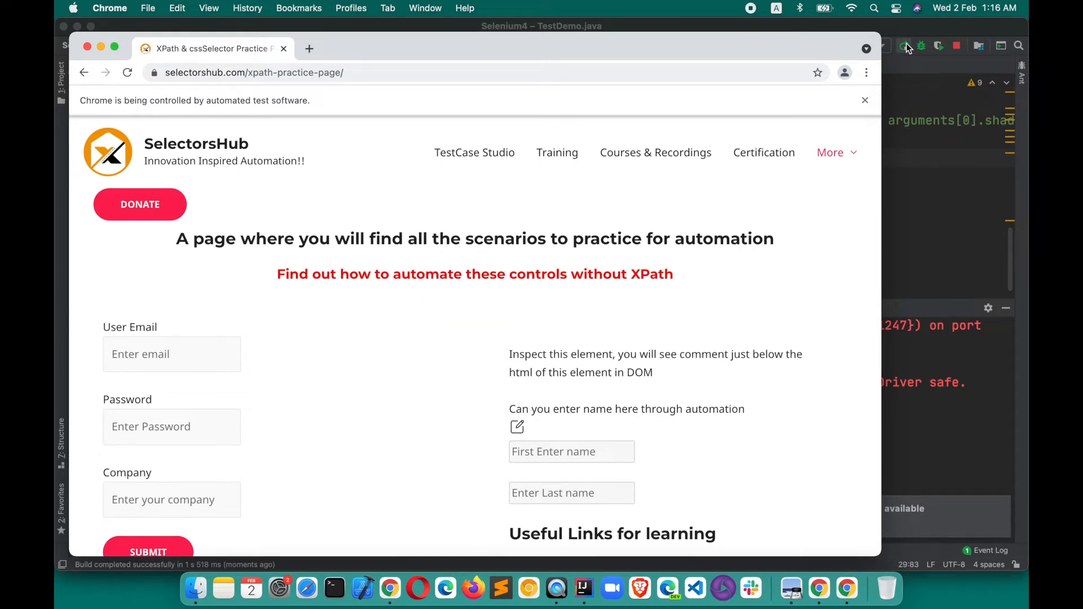
scroll("down", 3)
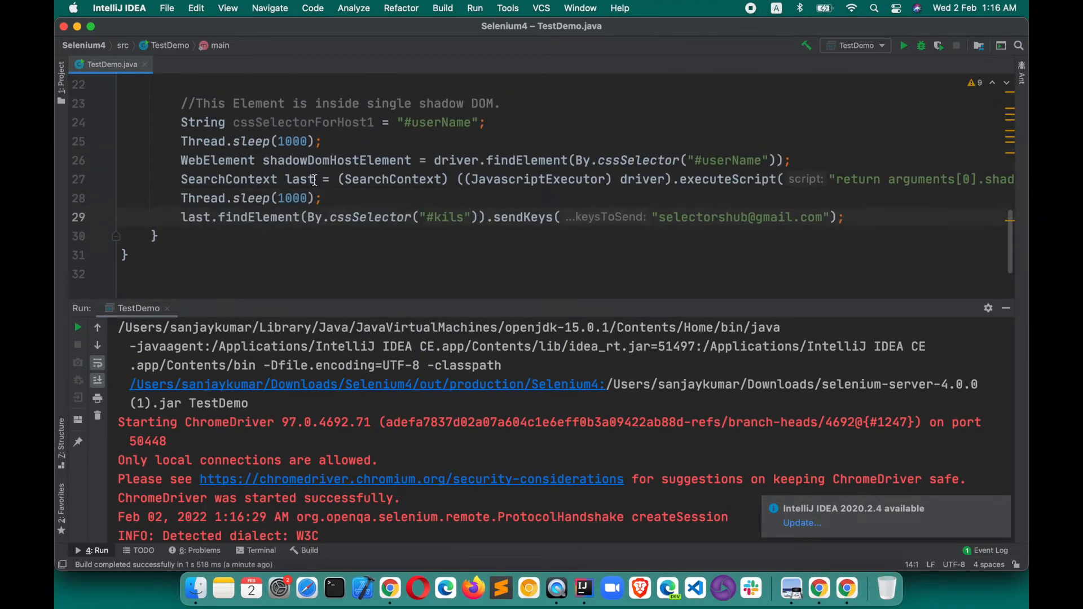
mouse_move(404, 182)
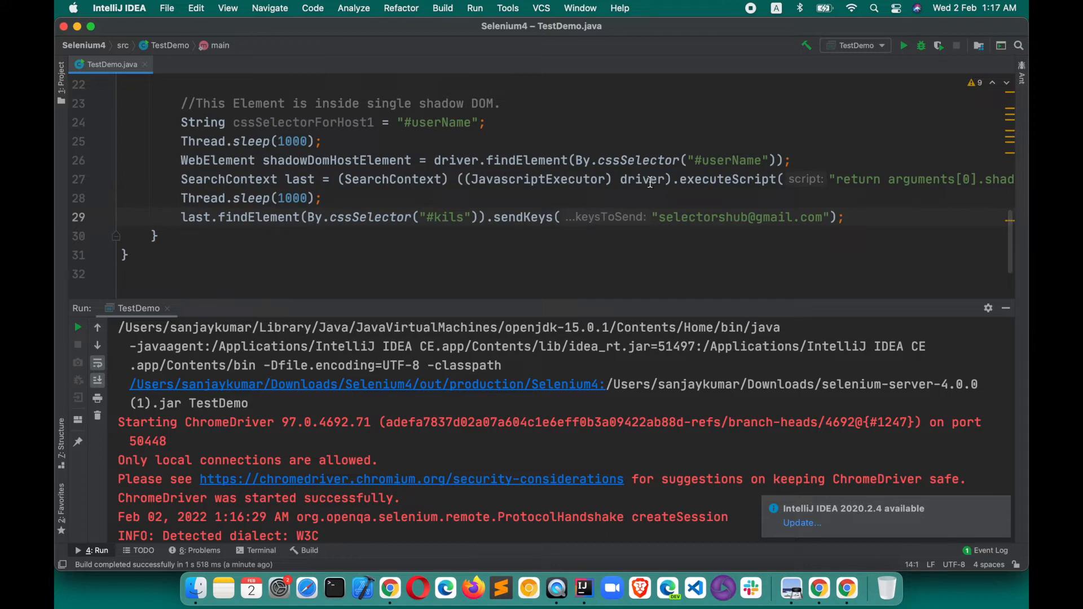
mouse_move(237, 181)
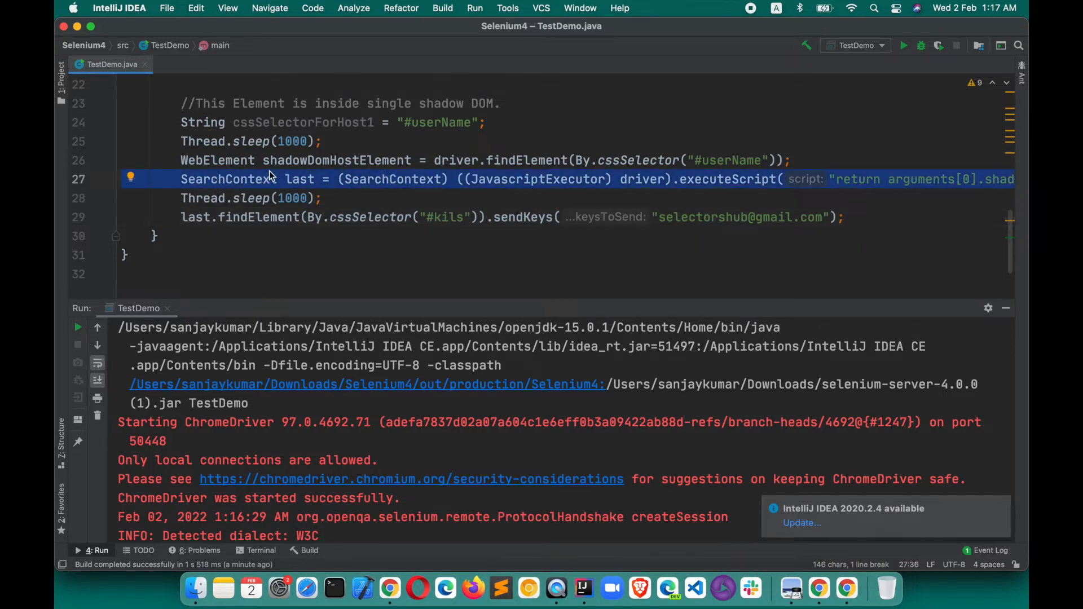
mouse_move(445, 585)
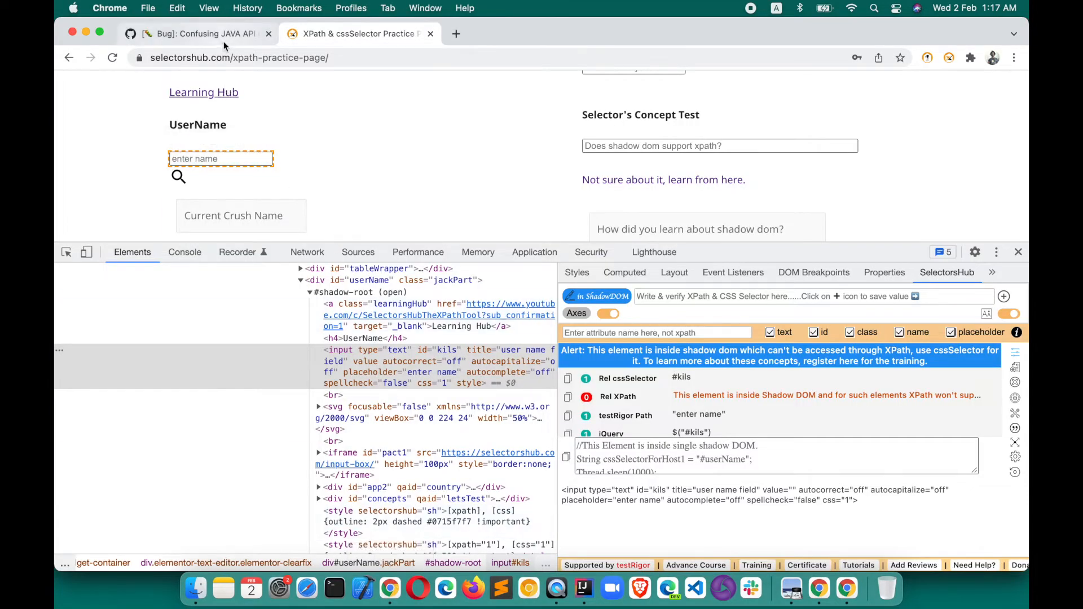
- View the GitHub ShadowRoot casting issue, return to the practice page, then switch to IntelliJ
left_click(197, 34)
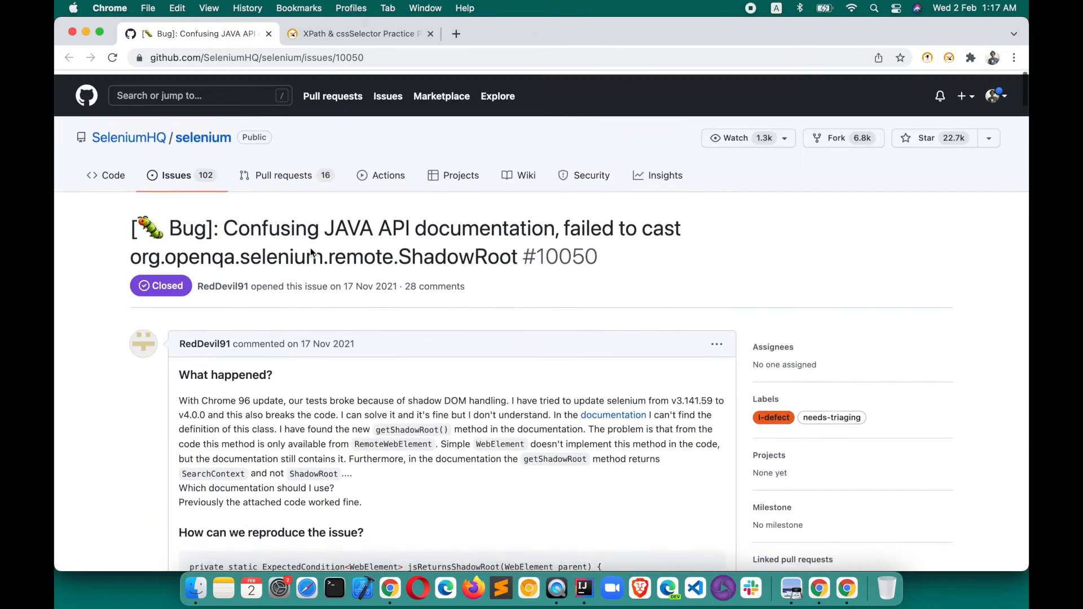
left_click(358, 33)
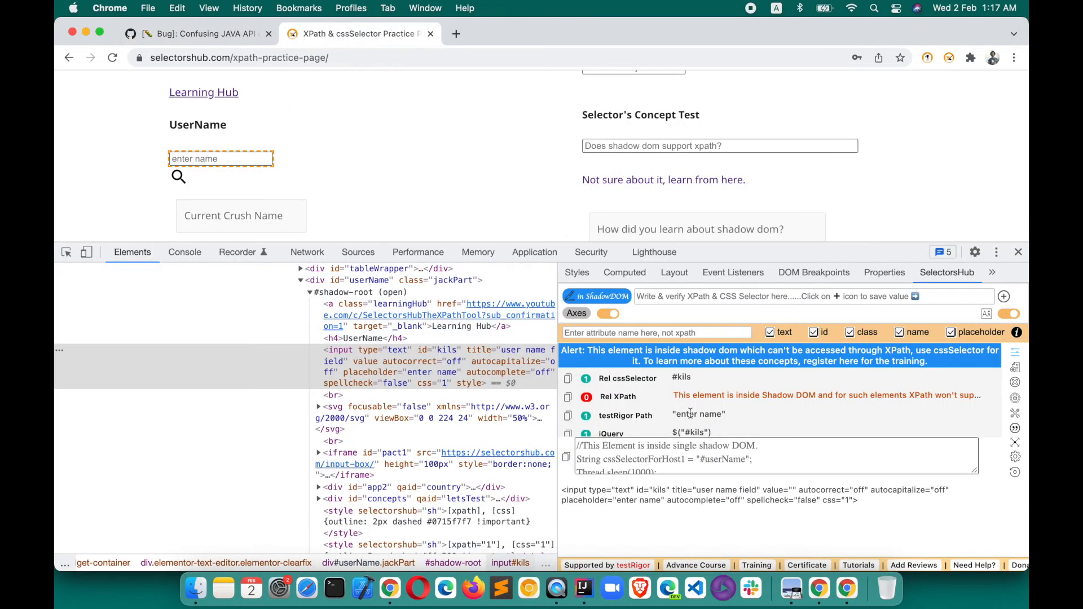
left_click(582, 587)
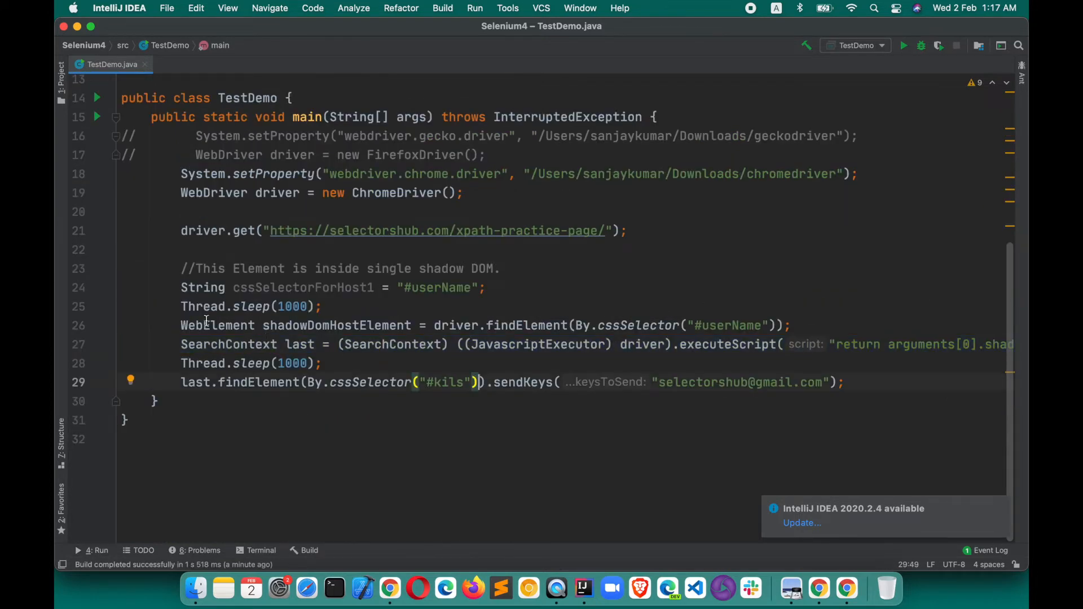
- Comment out lines 25, 27 and 28 and add driver.findElement(By.cssSelector("#userName"))
left_click_drag(181, 326, 261, 344)
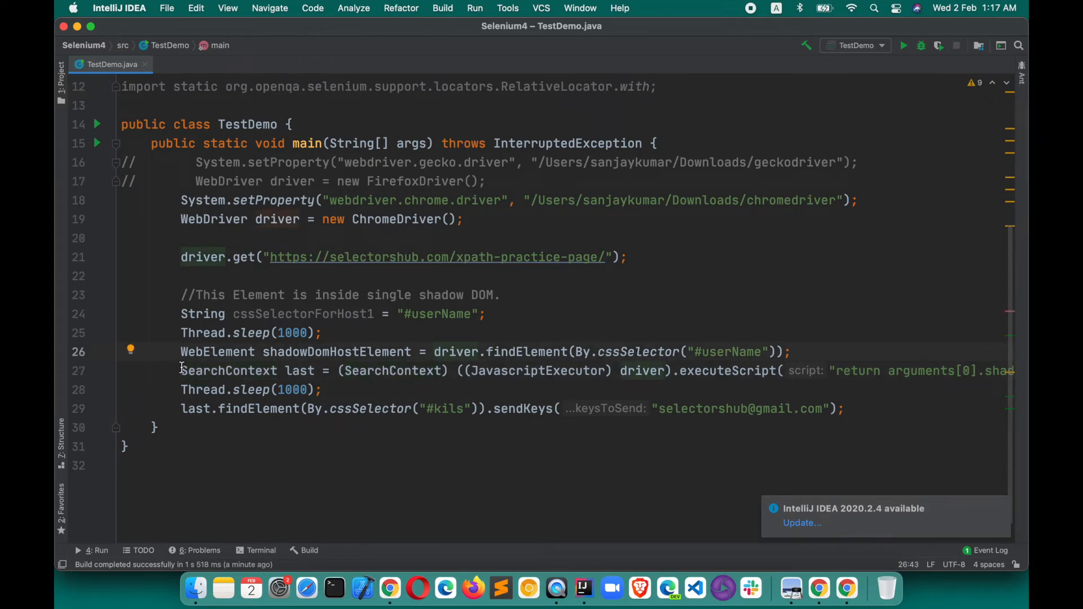
left_click(181, 371)
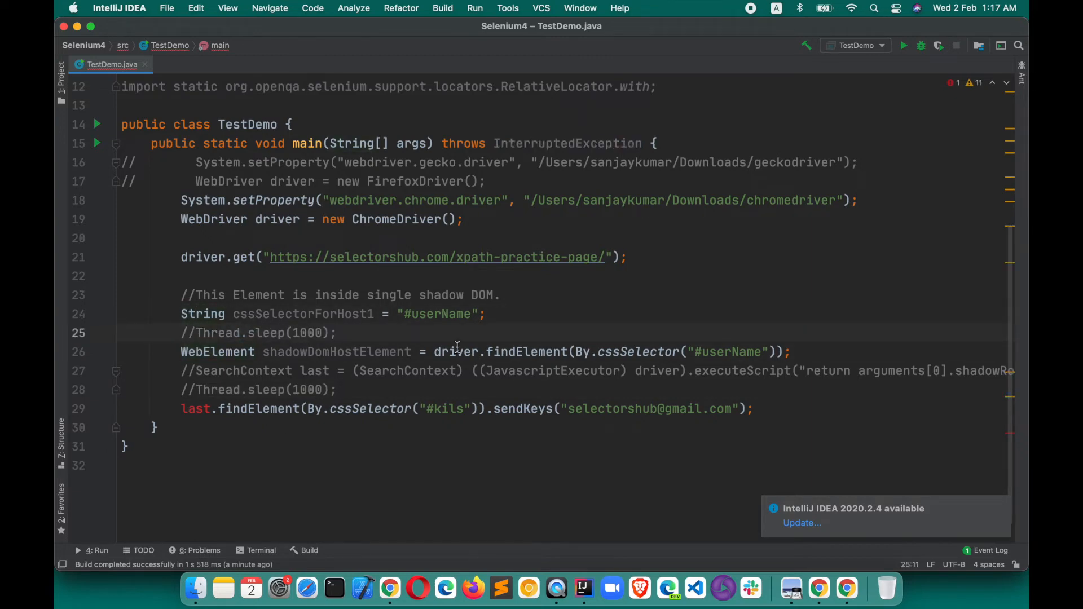
left_click_drag(434, 352, 680, 351)
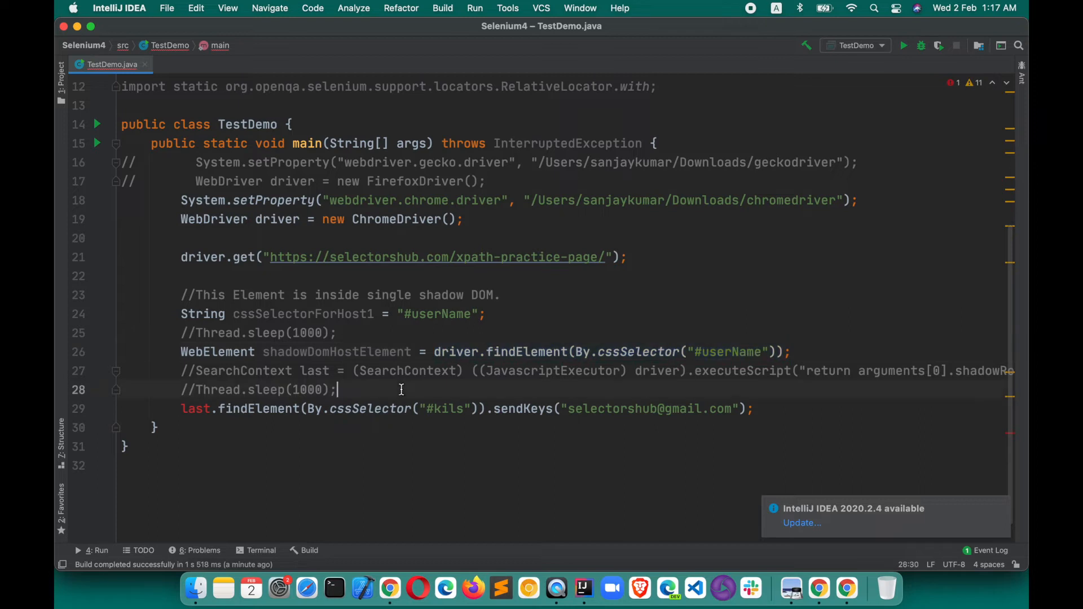
type("driver.findElement(By.cssSelector(\"#userName\"))")
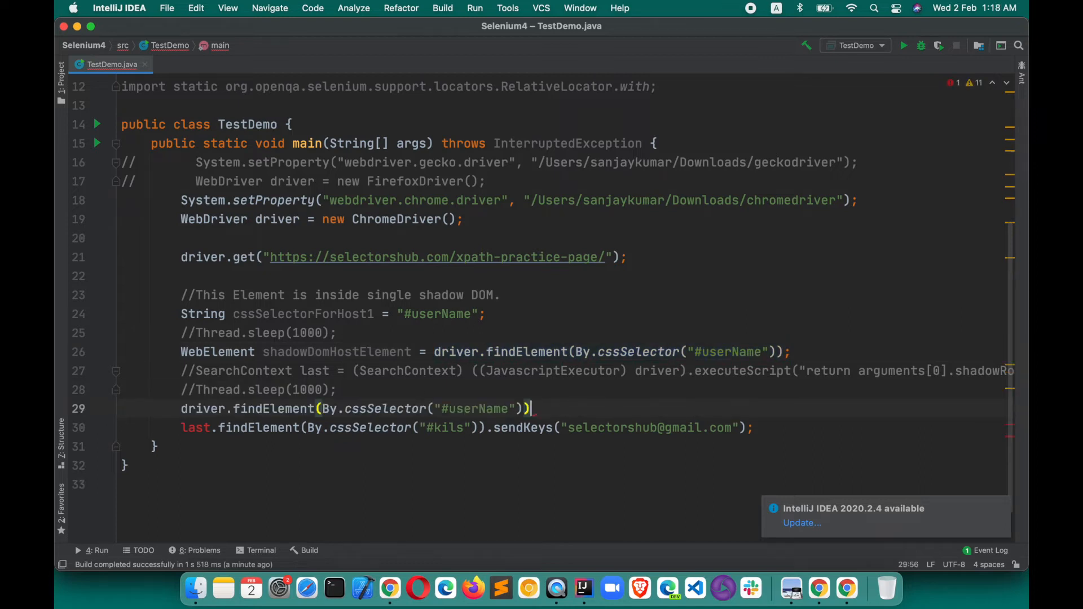
- Append .getShadowRoot() to the #userName lookup and select the commented sleep lines
type(".get")
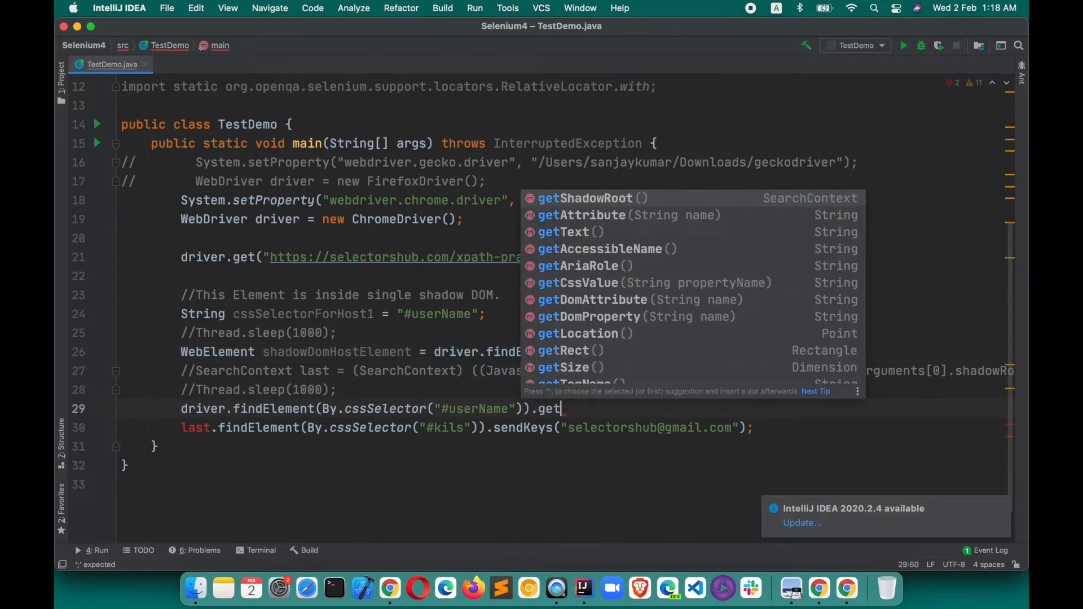
left_click(585, 198)
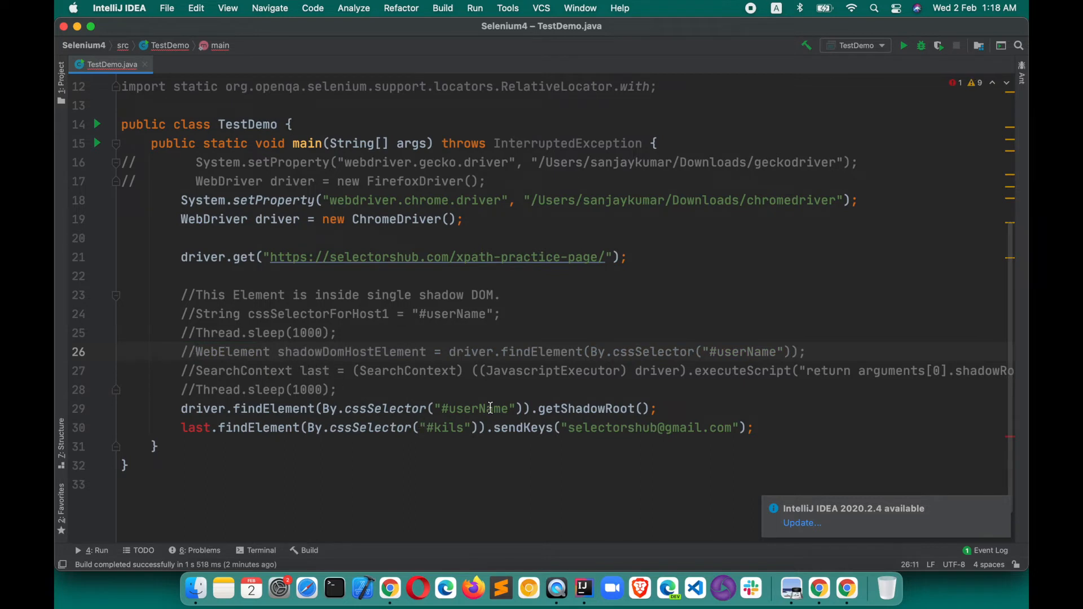
left_click(181, 408)
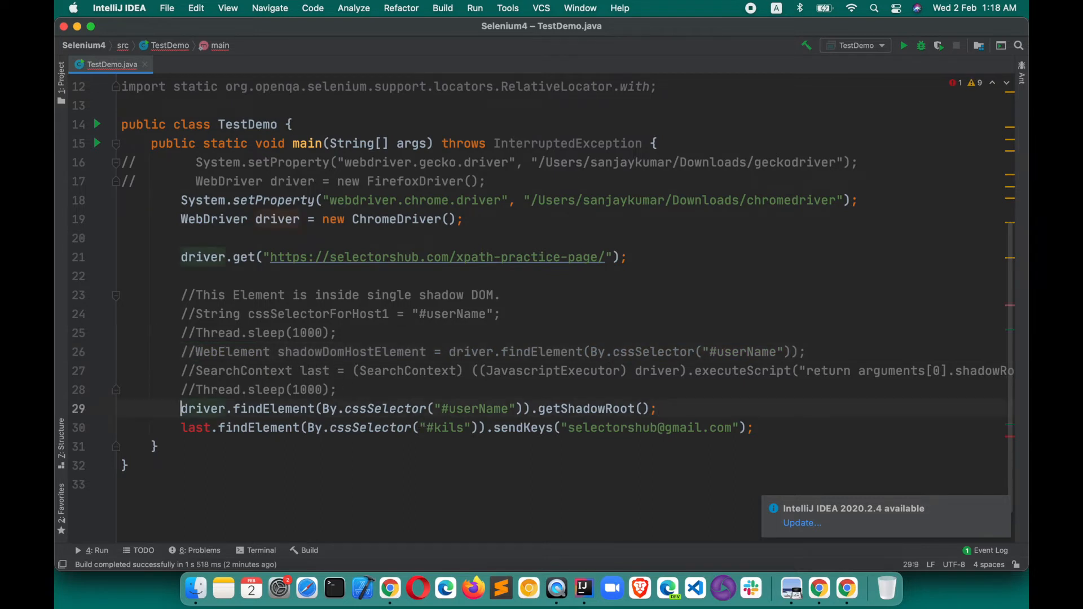
double_click(237, 370)
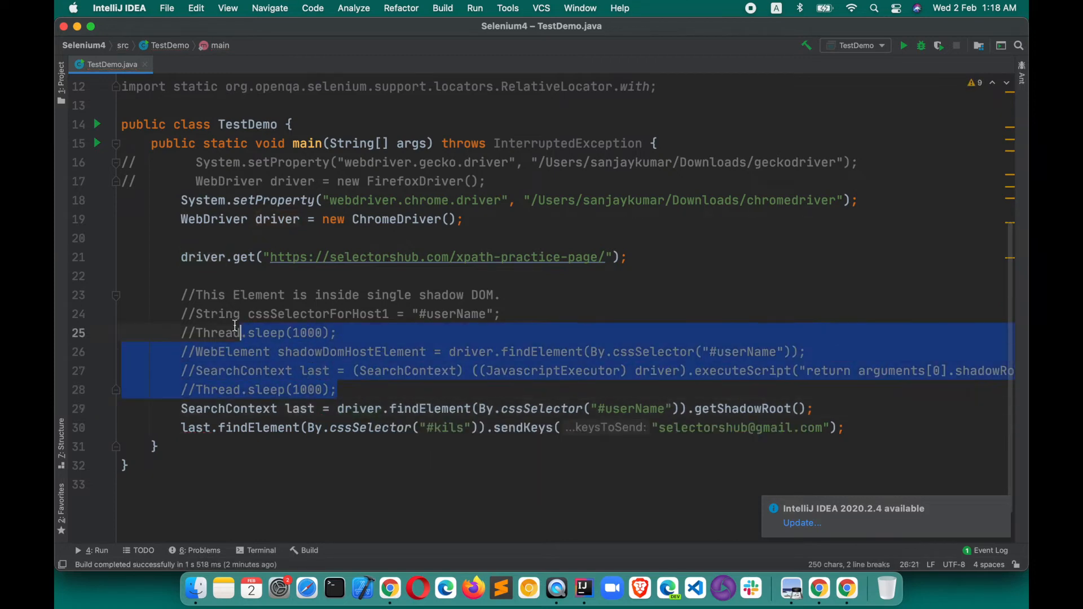
left_click(341, 333)
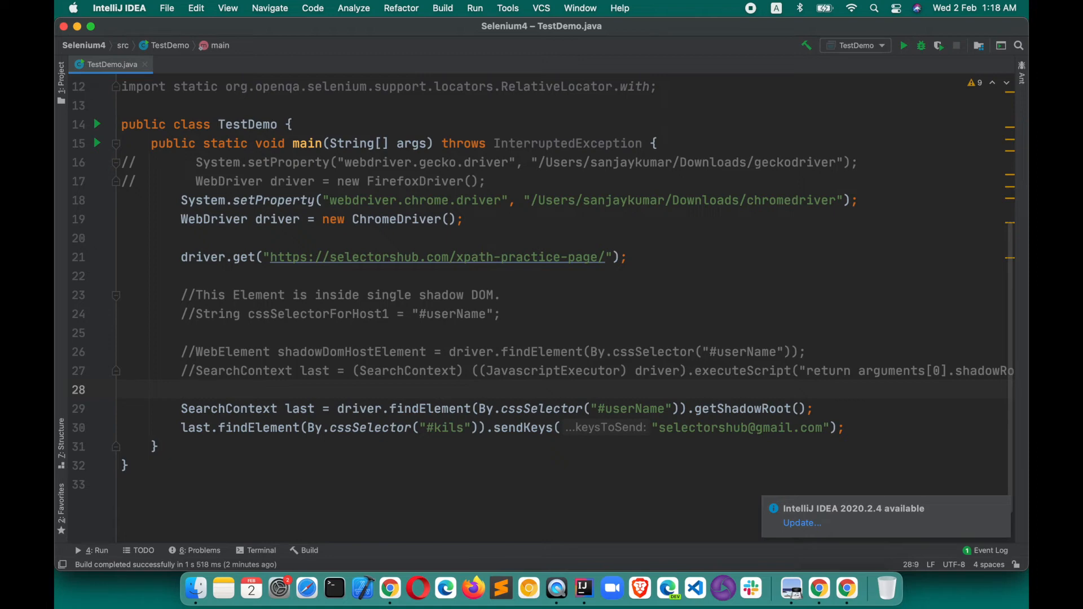
- Select the shadow DOM comment lines, then highlight the userName host id on the getShadowRoot line
left_click_drag(181, 295, 484, 314)
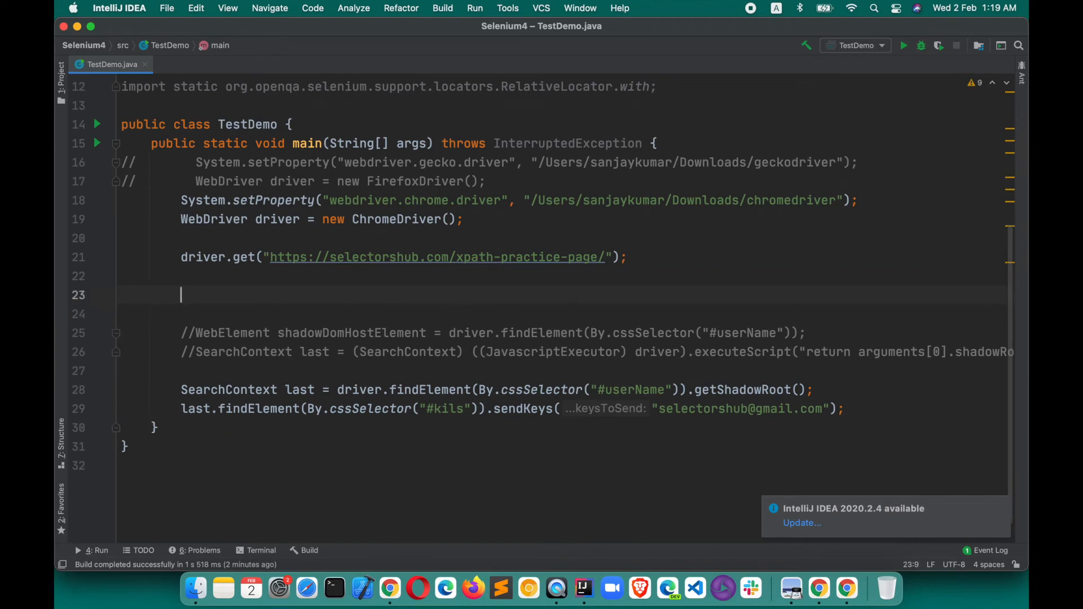
mouse_move(537, 340)
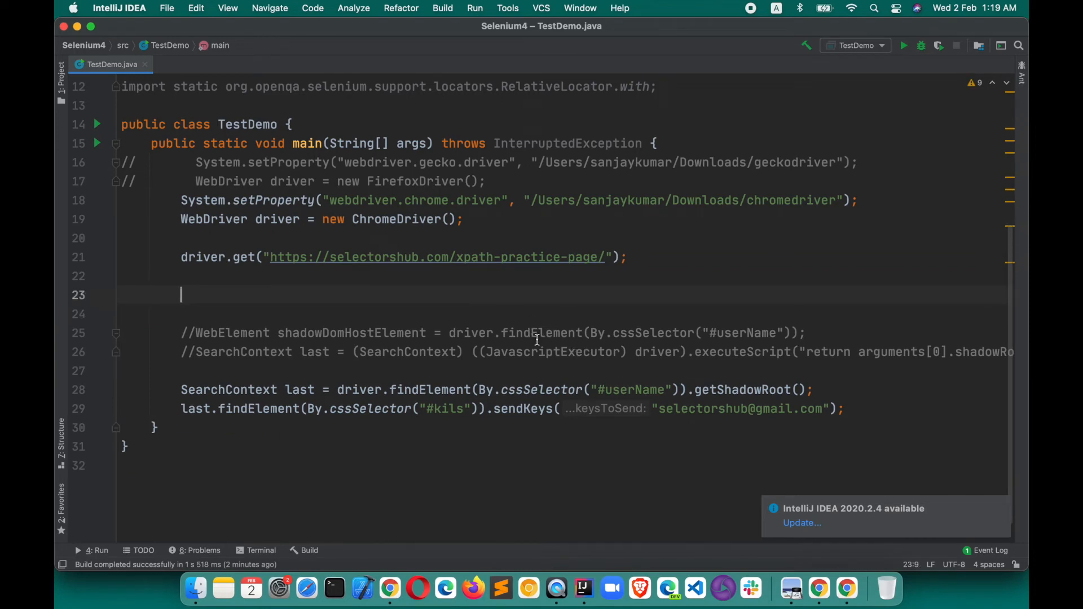
mouse_move(401, 351)
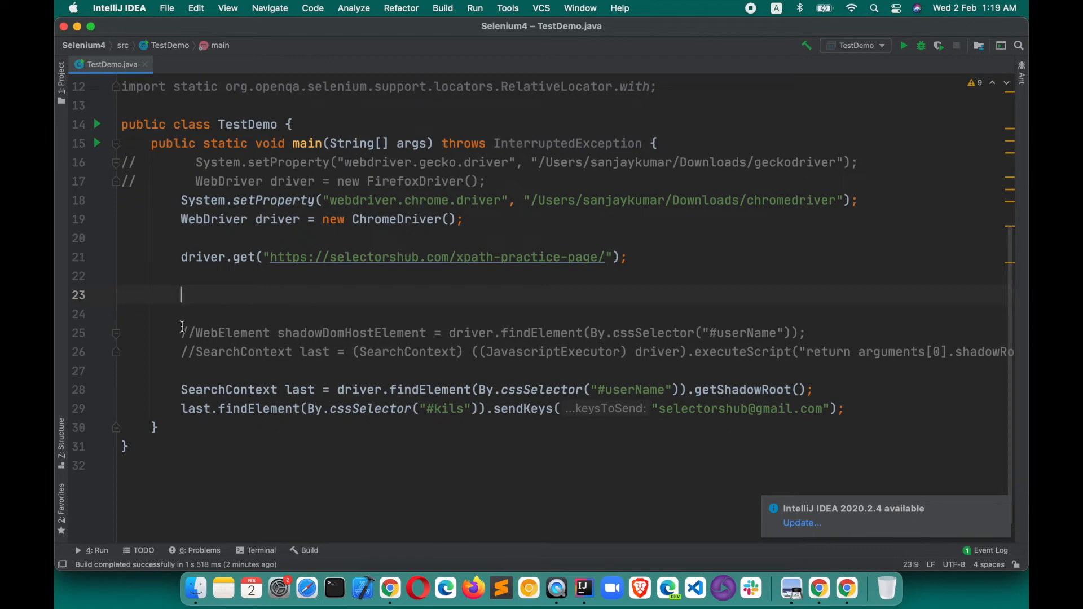
mouse_move(483, 333)
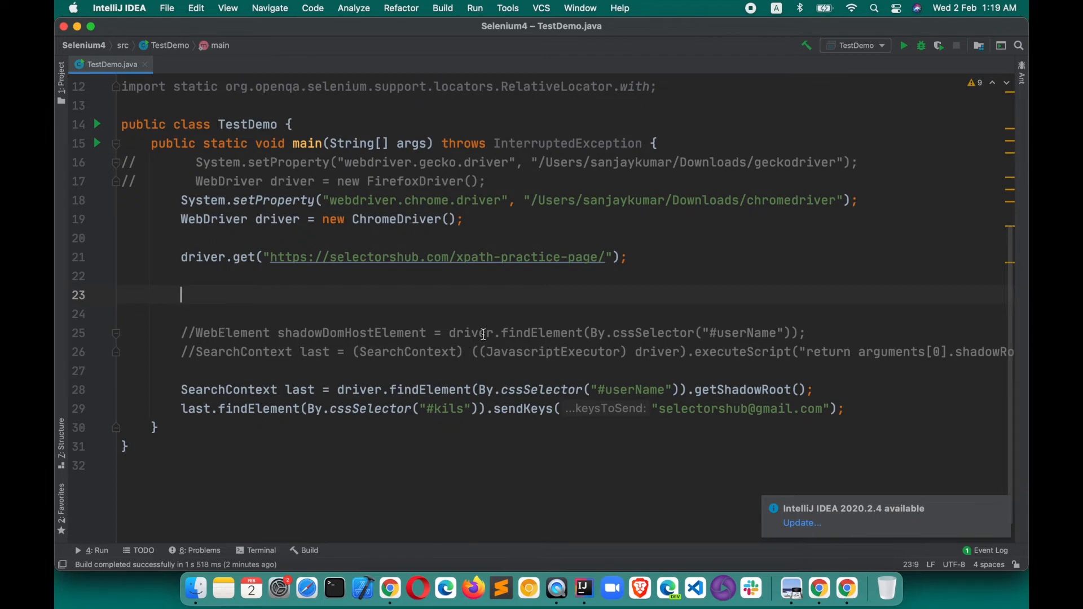
mouse_move(587, 383)
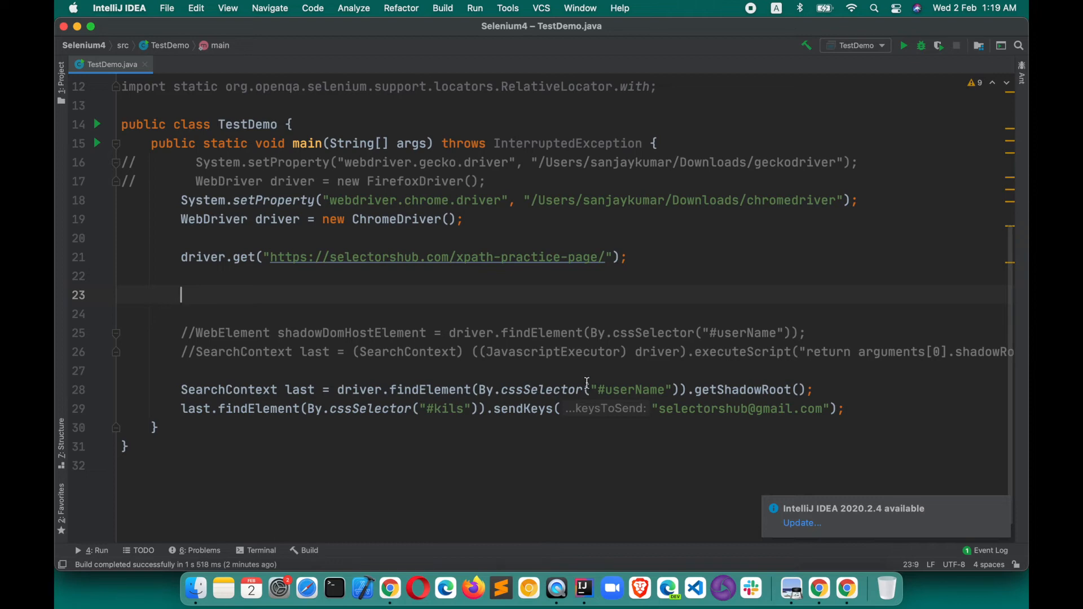
left_click(337, 390)
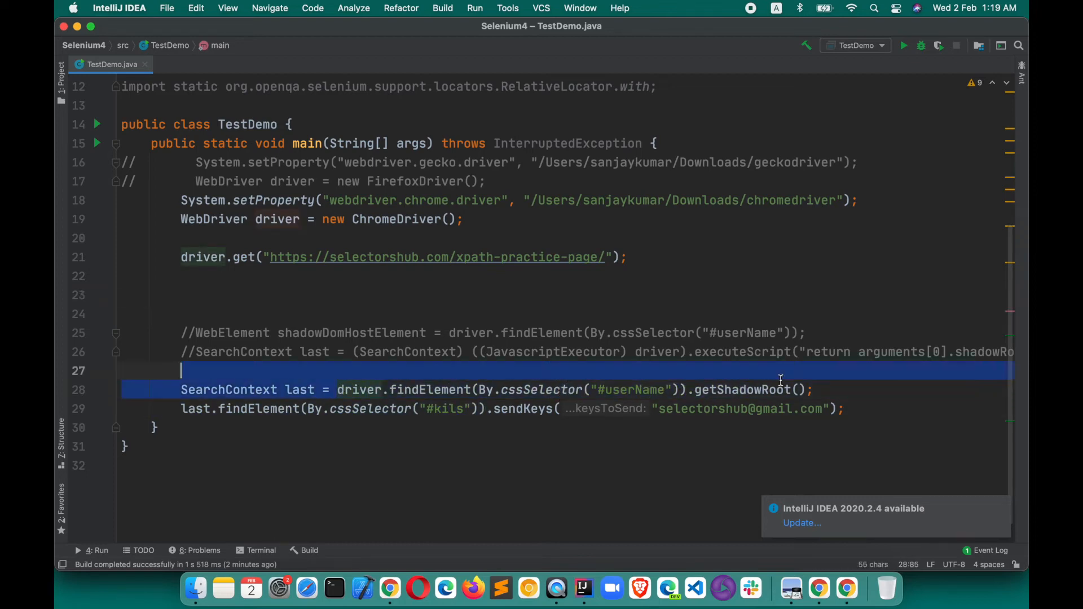
left_click(815, 389)
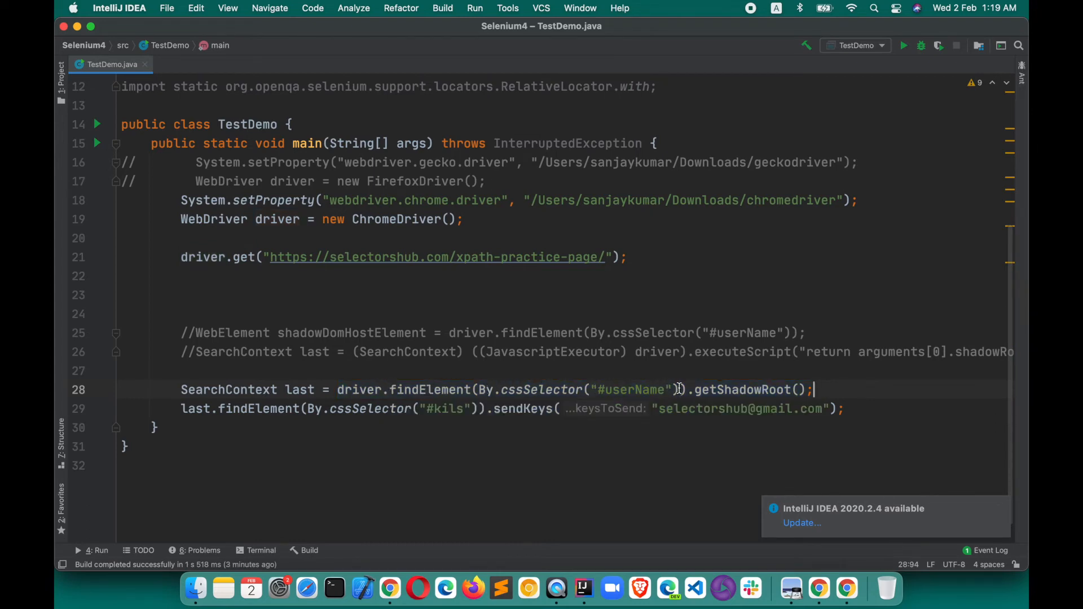
double_click(636, 389)
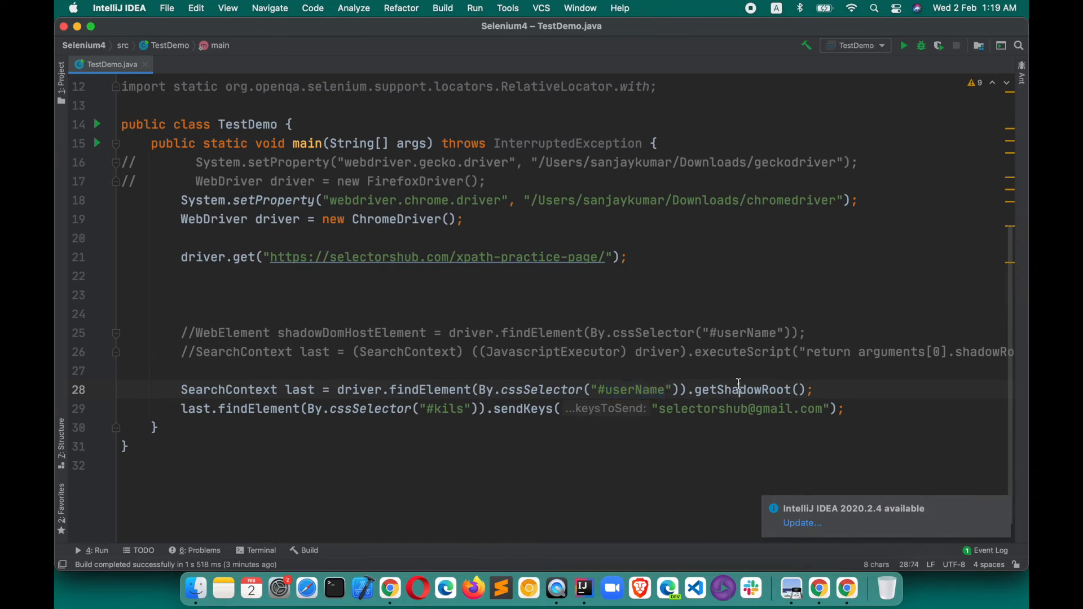
double_click(739, 390)
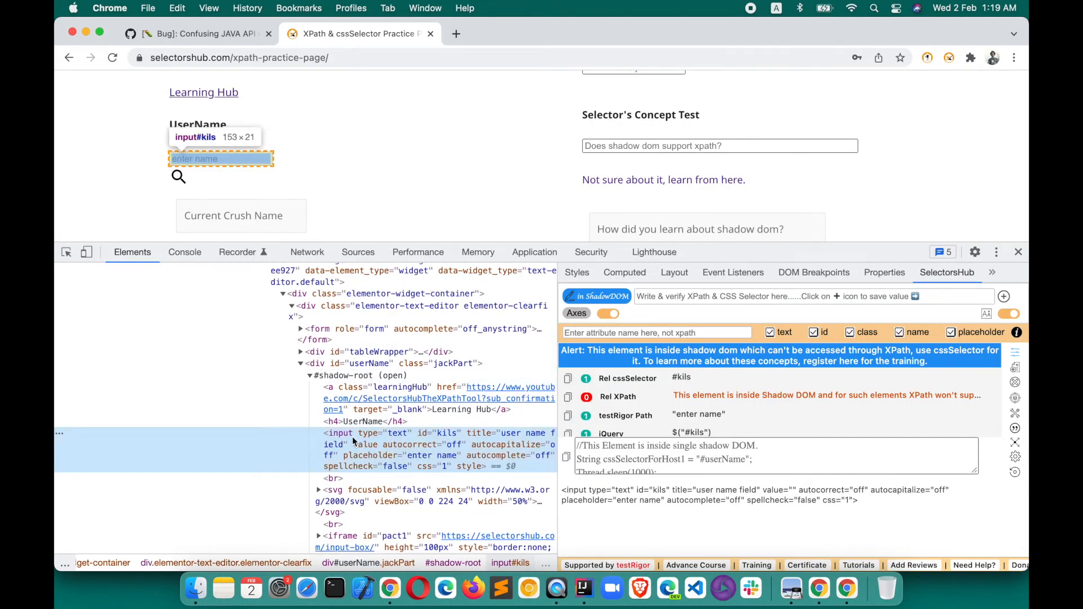
mouse_move(349, 363)
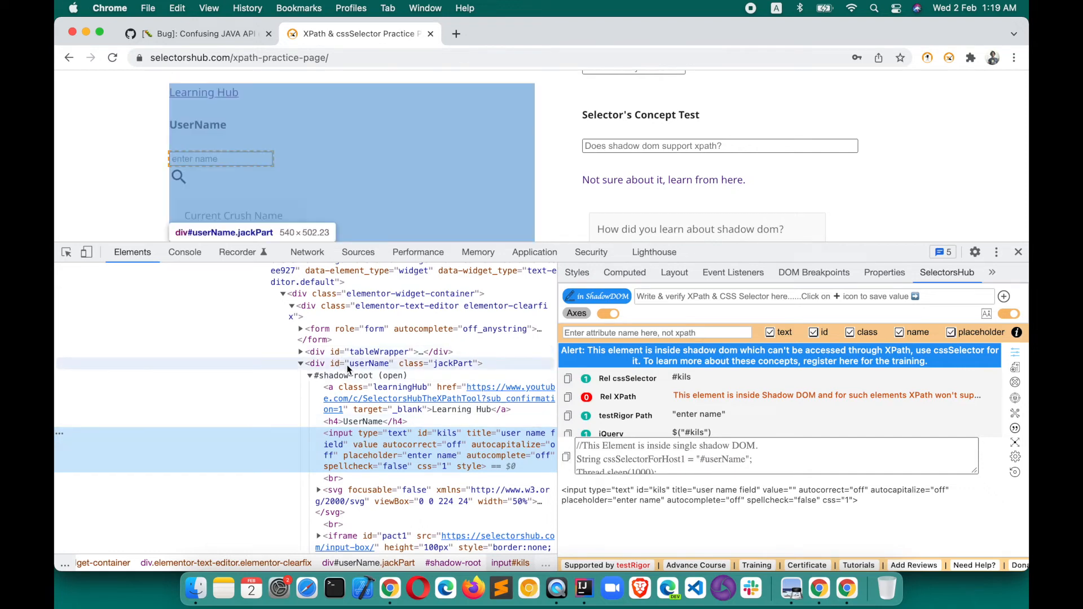
mouse_move(375, 360)
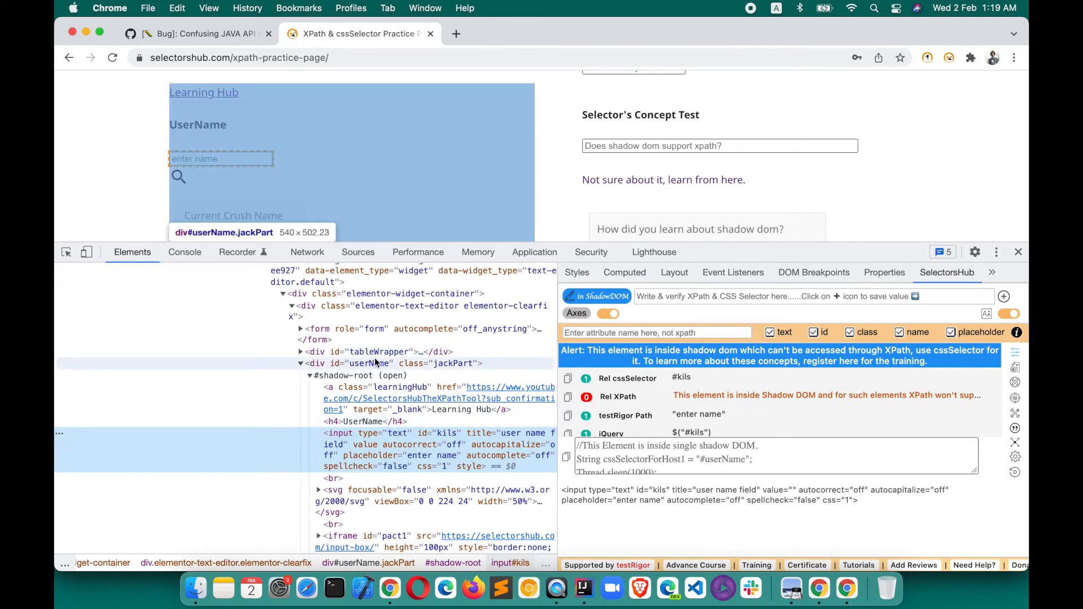
mouse_move(417, 599)
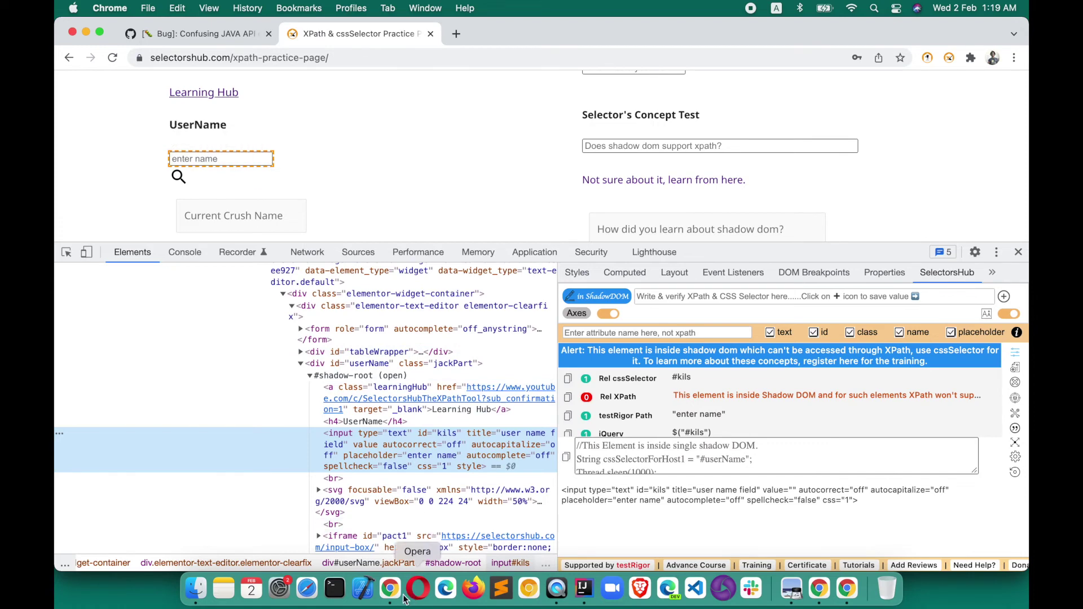
- Return to IntelliJ IDEA after inspecting the #userName host in DevTools
left_click(583, 587)
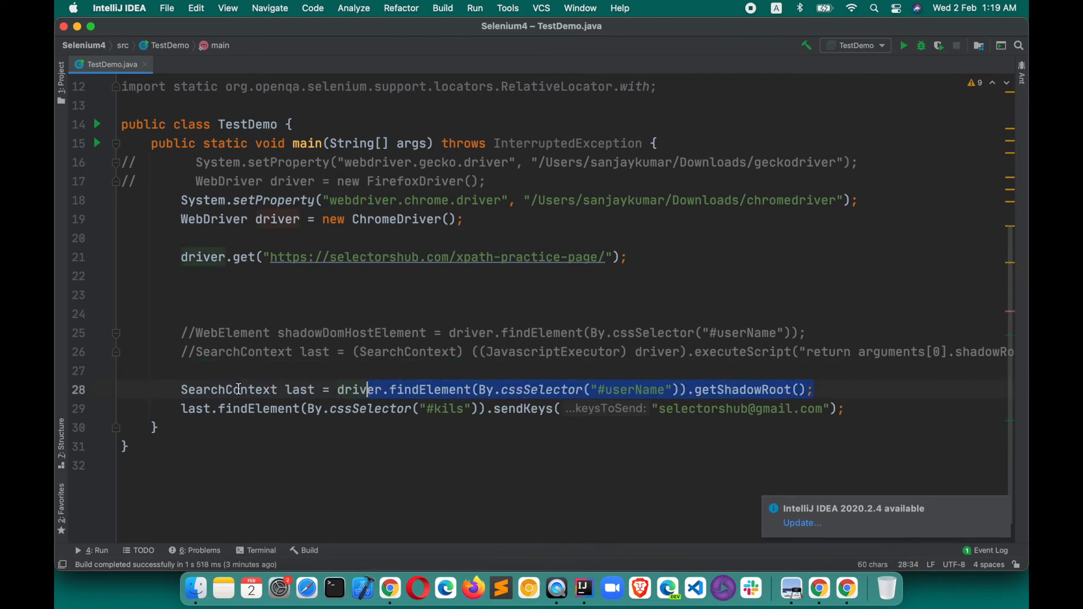
double_click(237, 390)
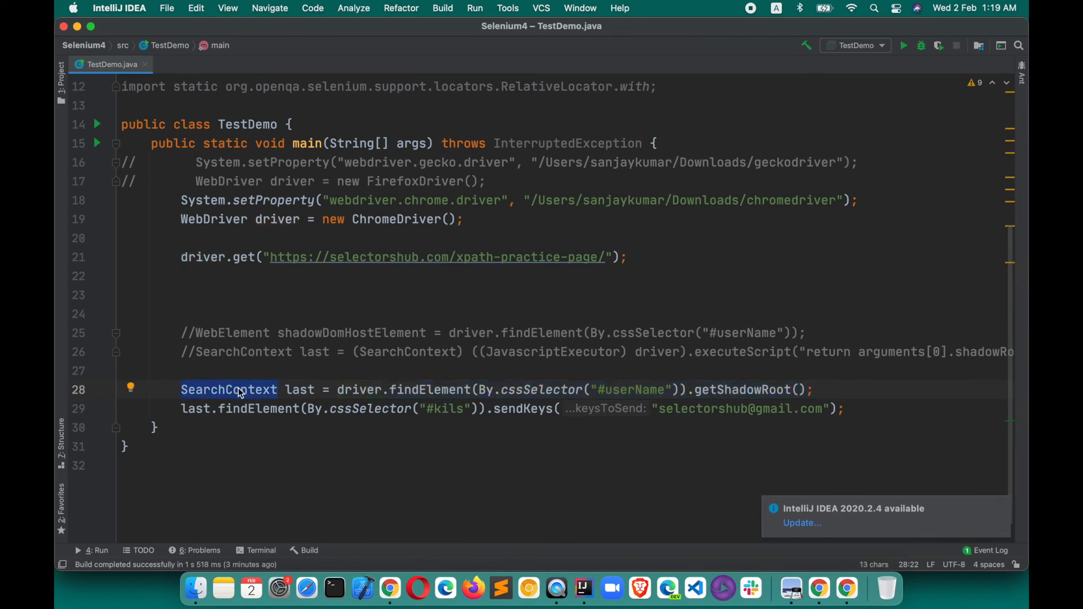
left_click(309, 390)
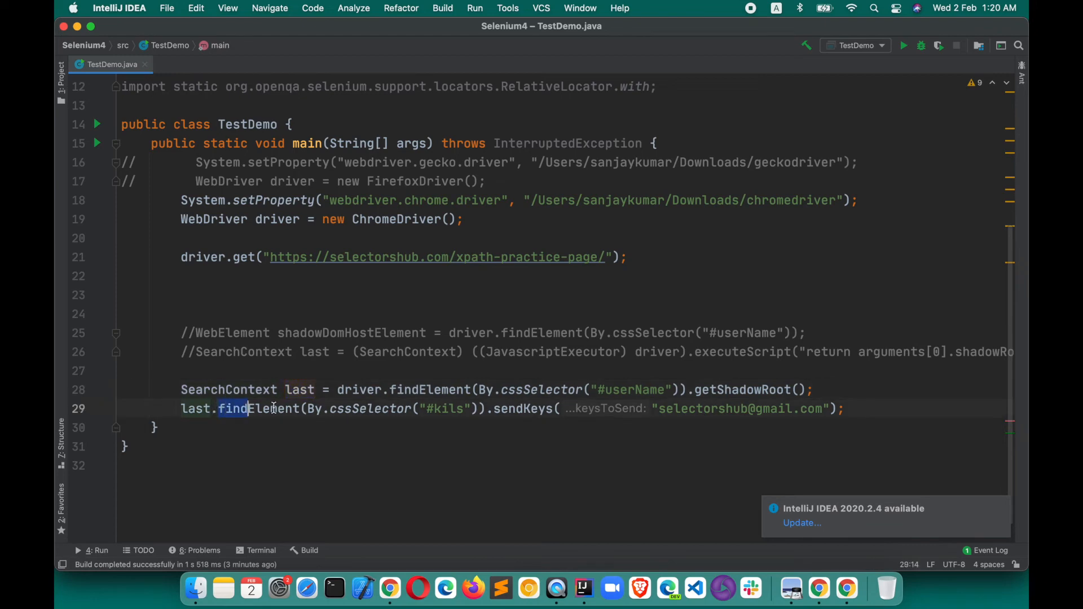
left_click_drag(218, 408, 483, 408)
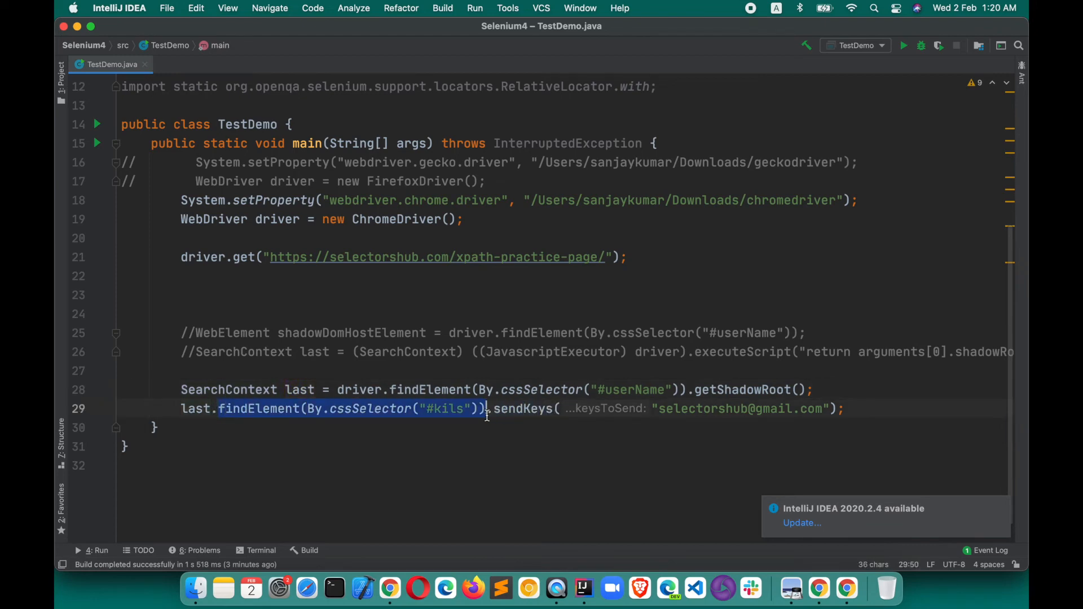
left_click(867, 409)
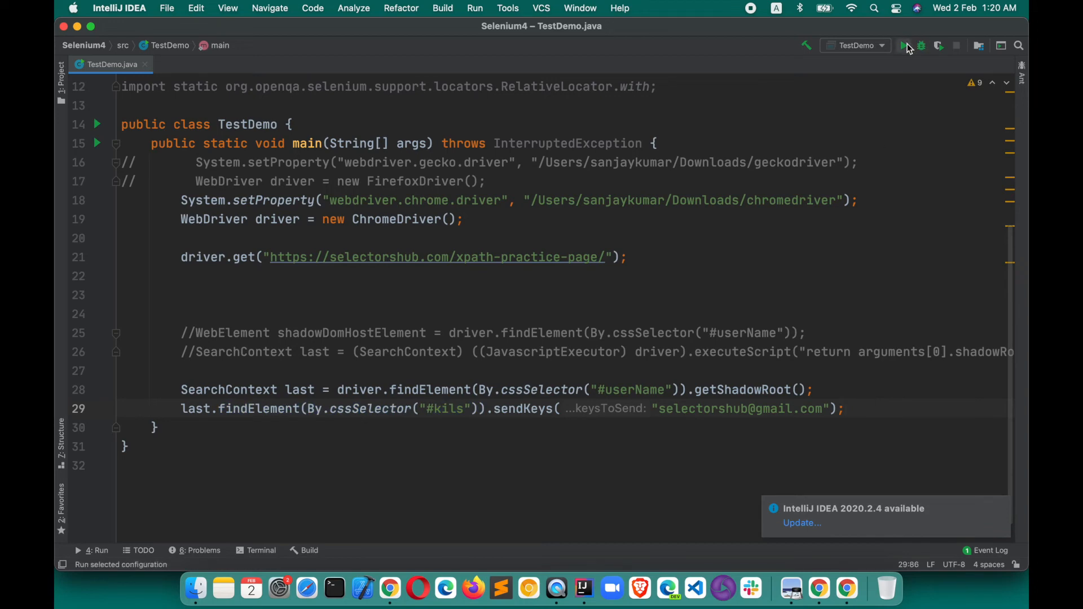
left_click(903, 46)
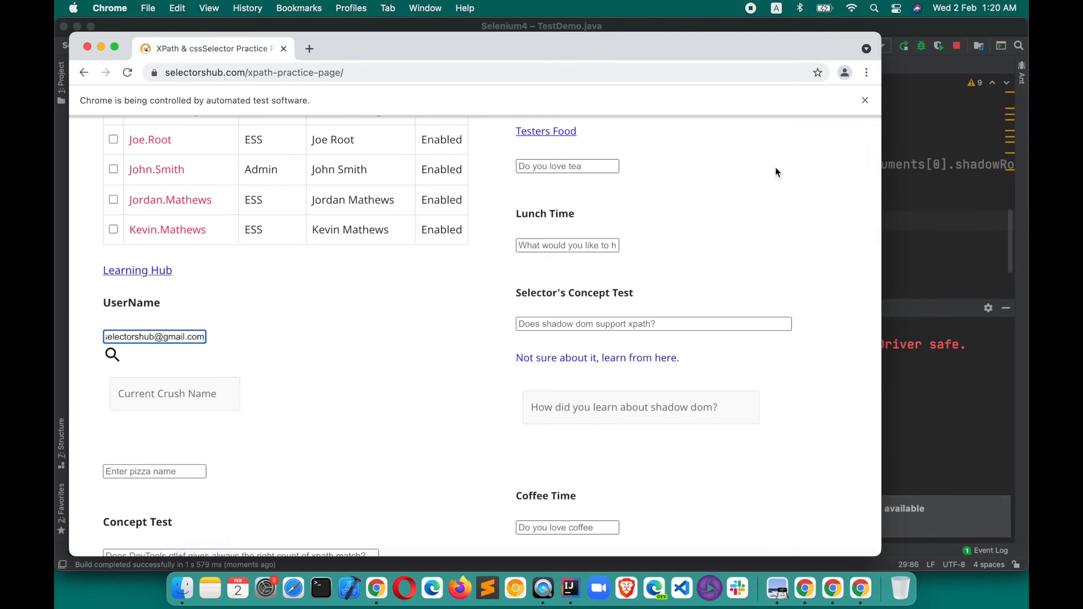
mouse_move(215, 341)
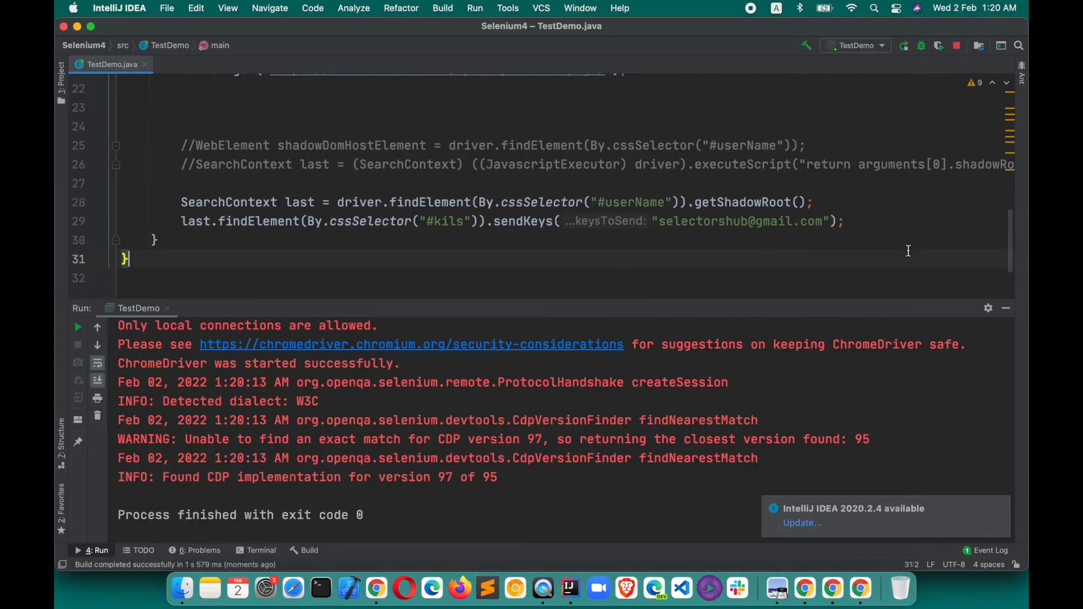
mouse_move(739, 203)
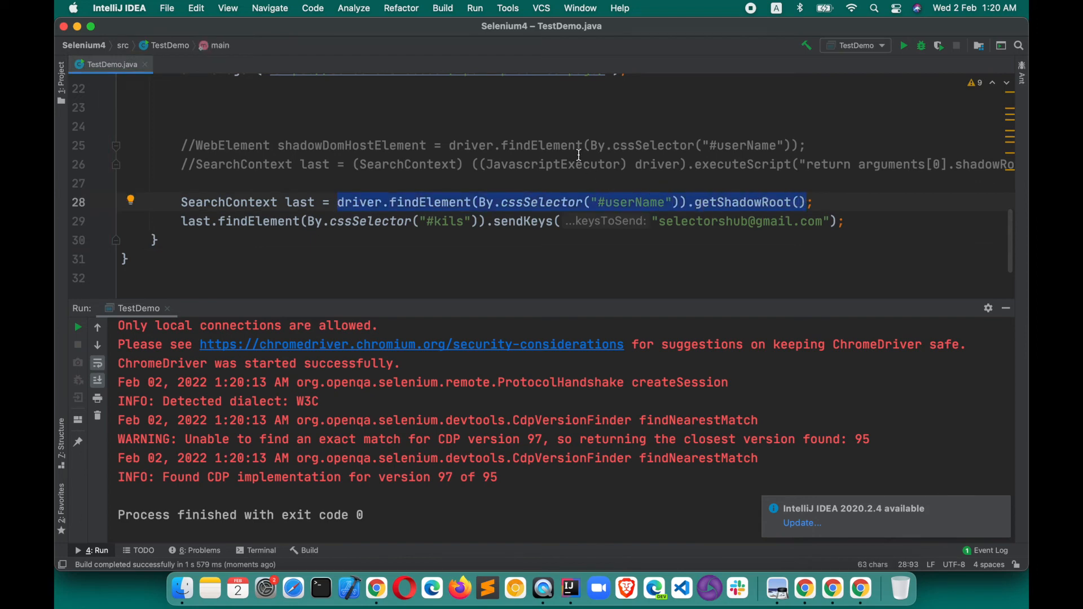
- Highlight the getShadowRoot() expression, then bring the automated Chrome window back showing the email
double_click(552, 164)
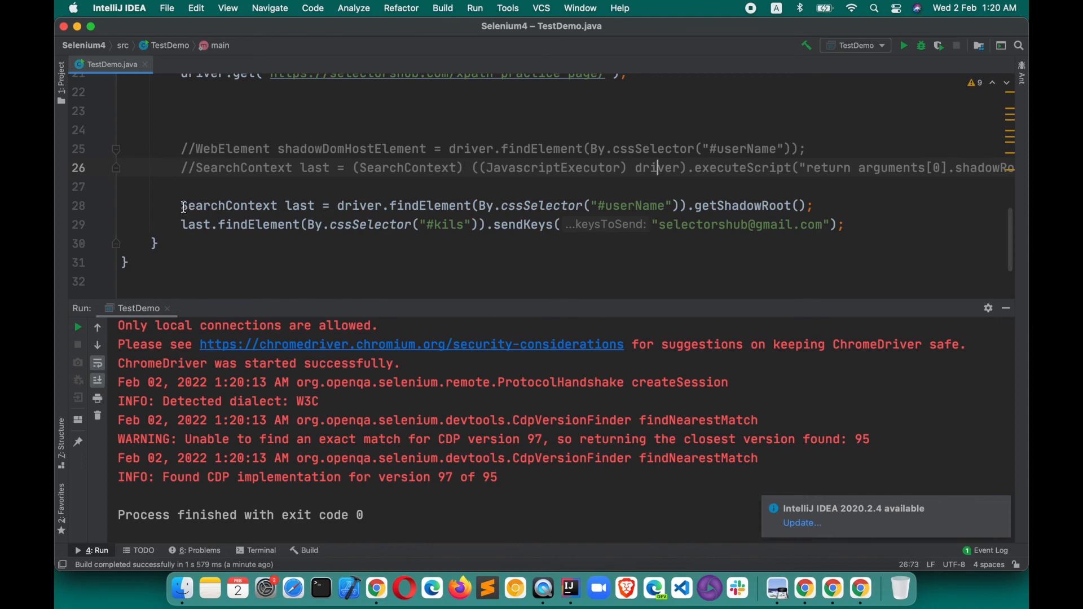
mouse_move(521, 243)
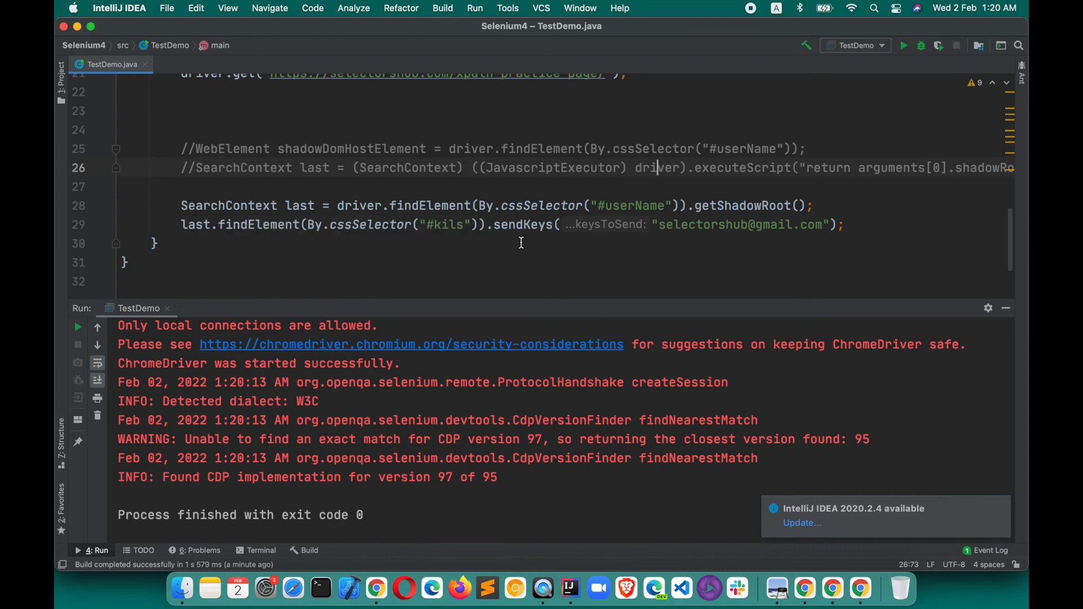
mouse_move(678, 246)
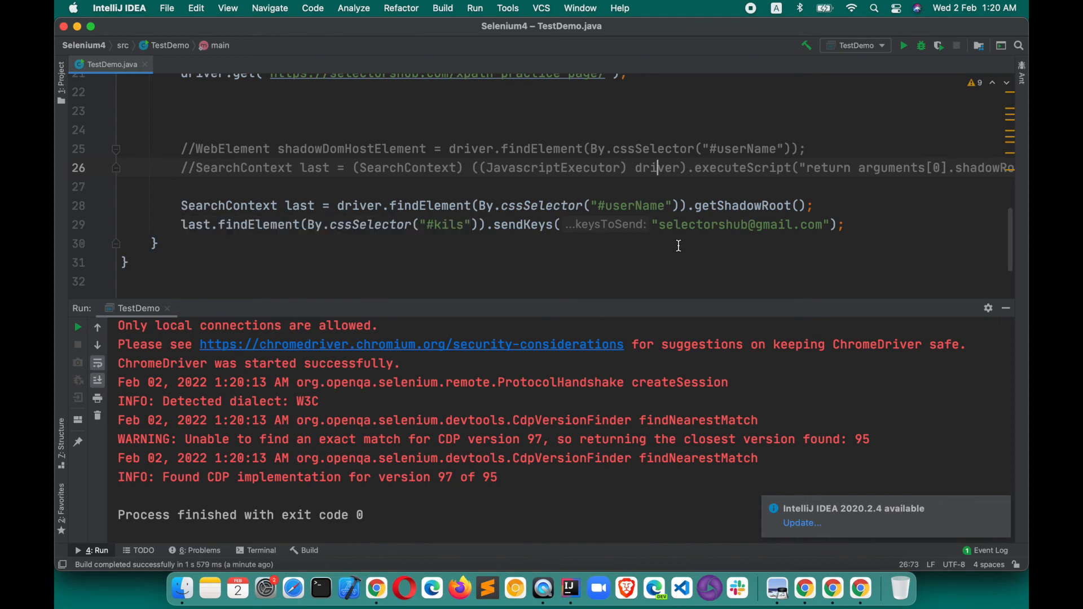
mouse_move(707, 334)
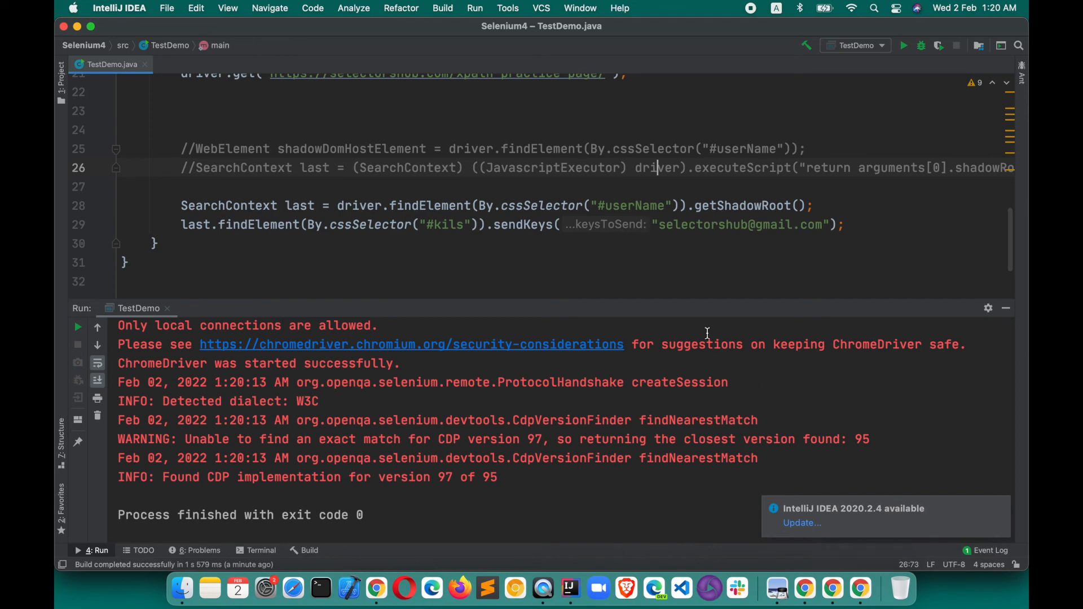
mouse_move(861, 598)
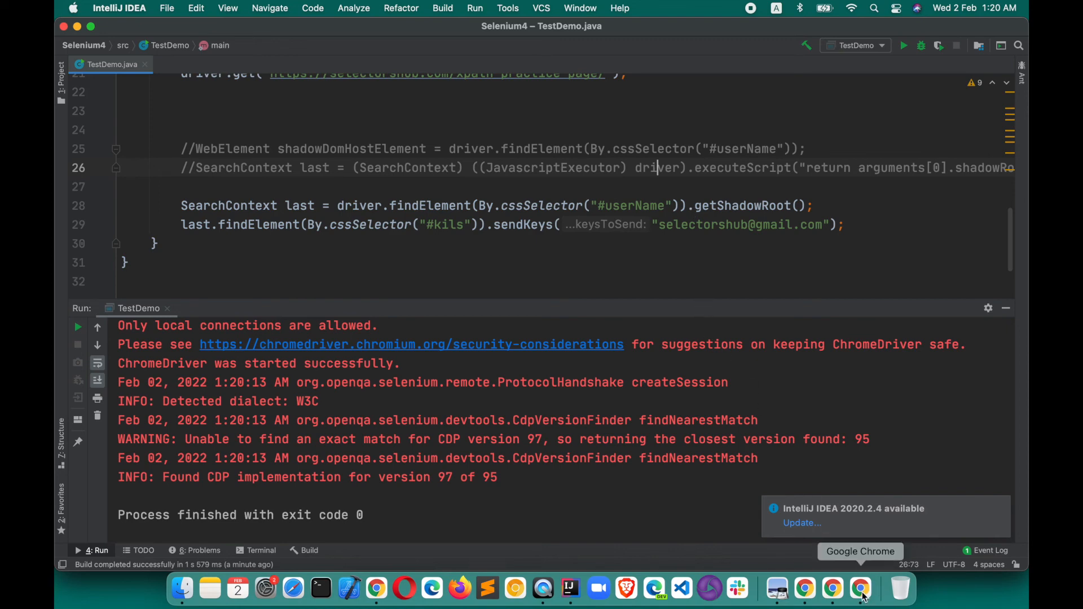
left_click(858, 588)
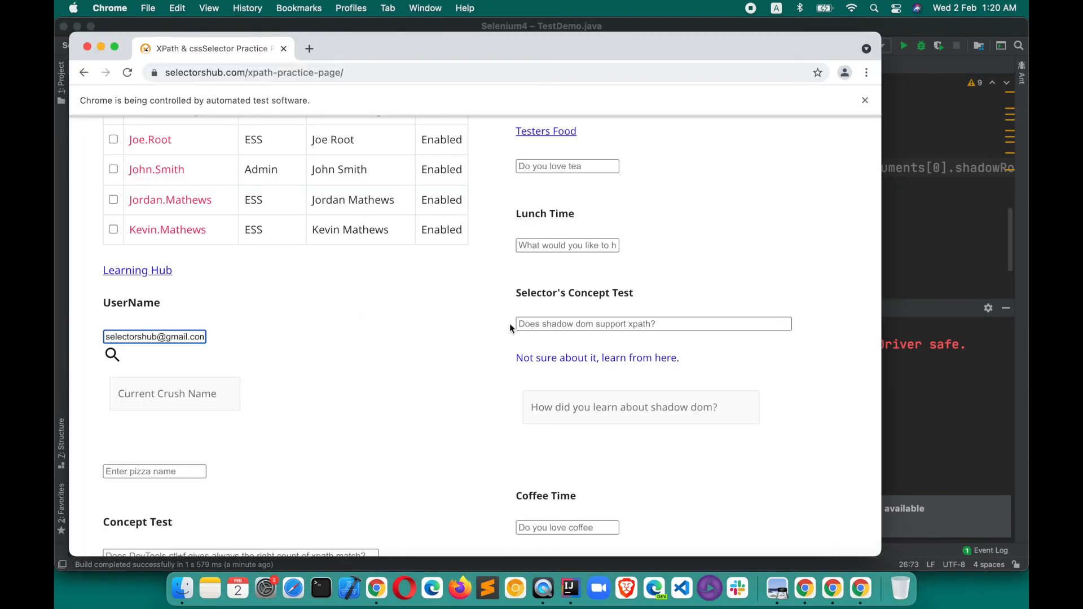